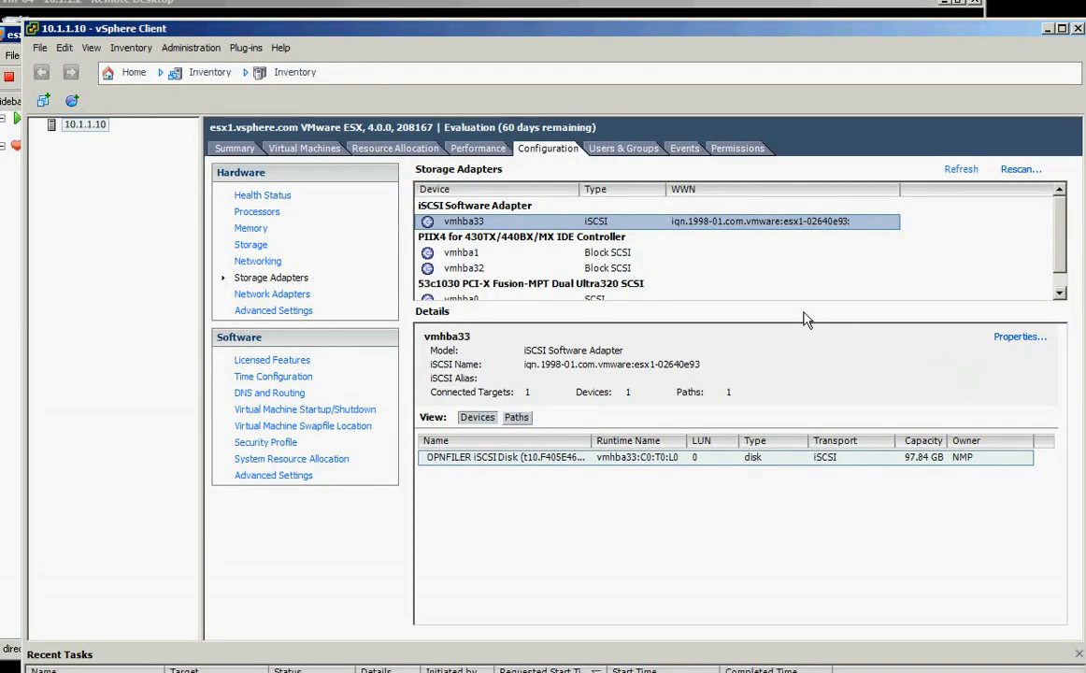
mouse_move(542, 236)
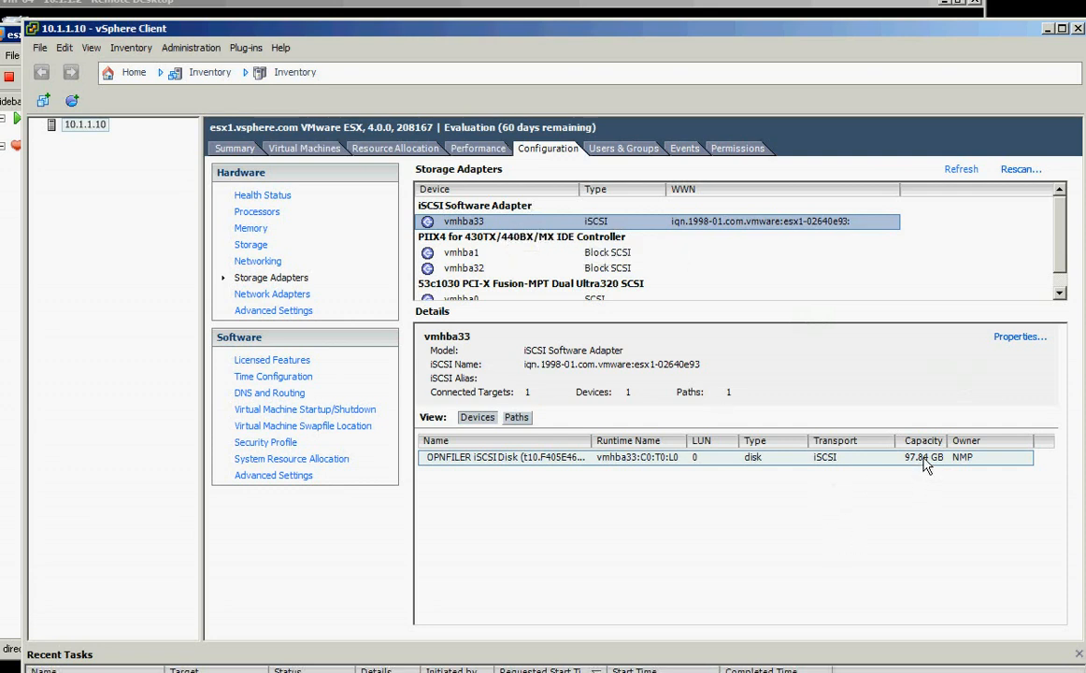
mouse_move(767, 475)
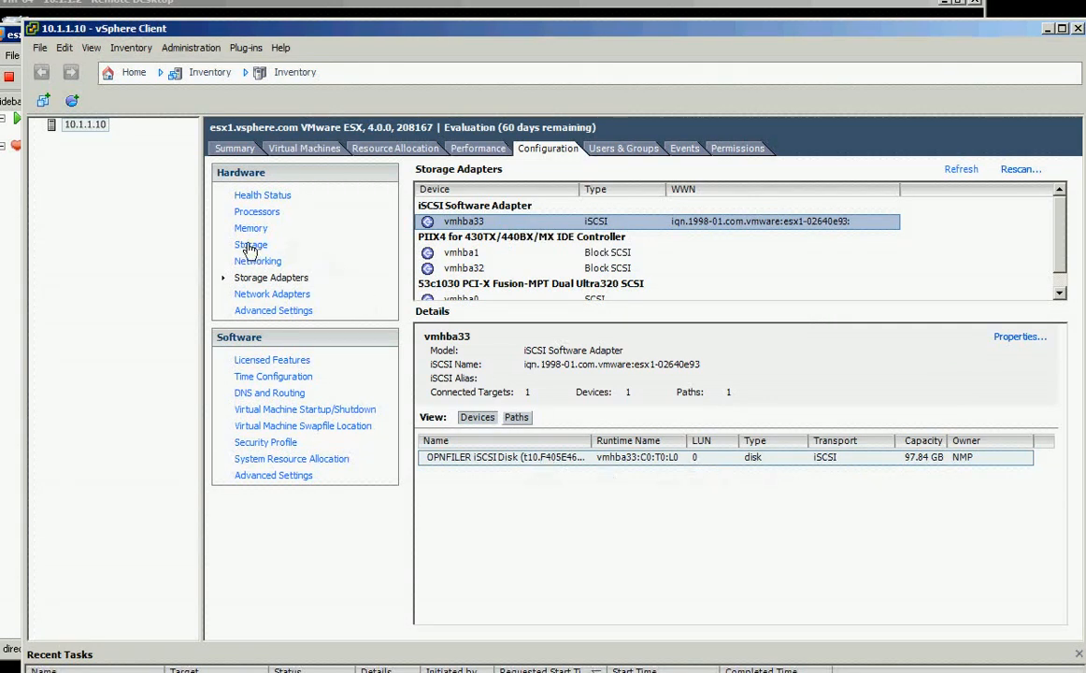
Show the host's Storage page listing the single datastore Storage1.
left_click(250, 244)
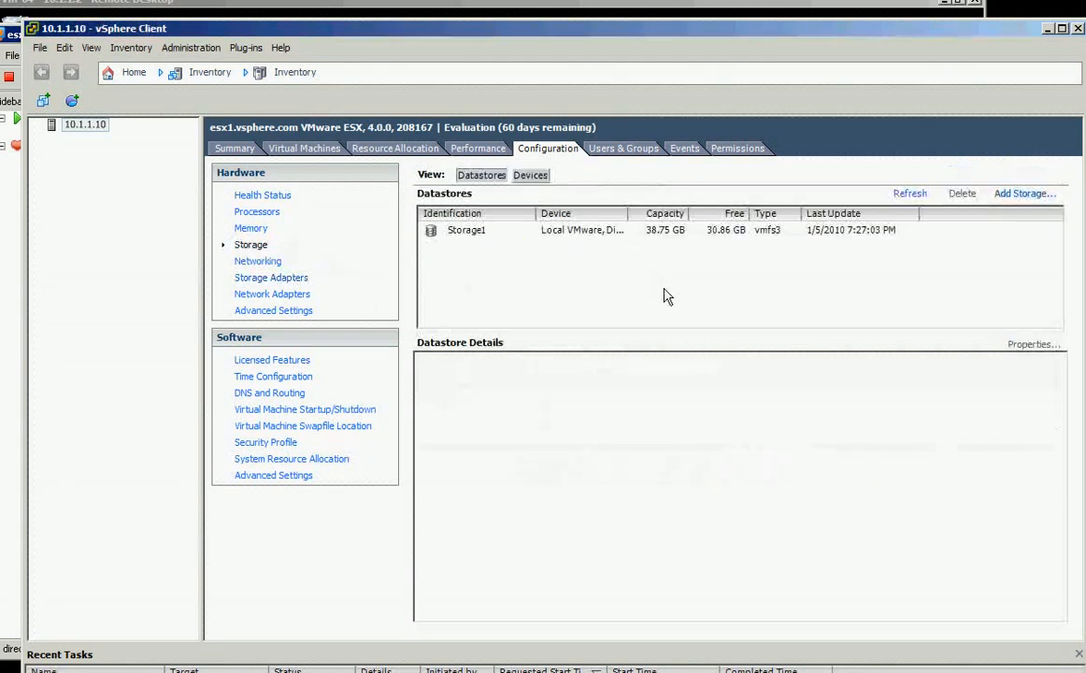
Start Add Storage as Disk/LUN on the OPENFILER iSCSI disk, accepting the blank disk layout.
left_click(1025, 192)
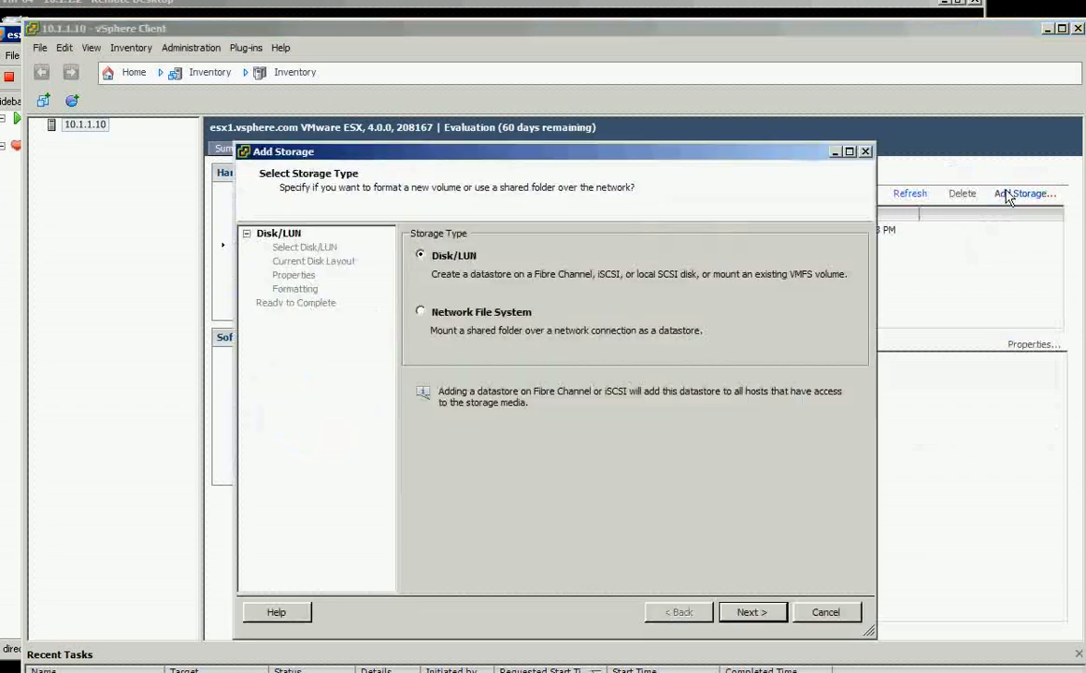
mouse_move(509, 326)
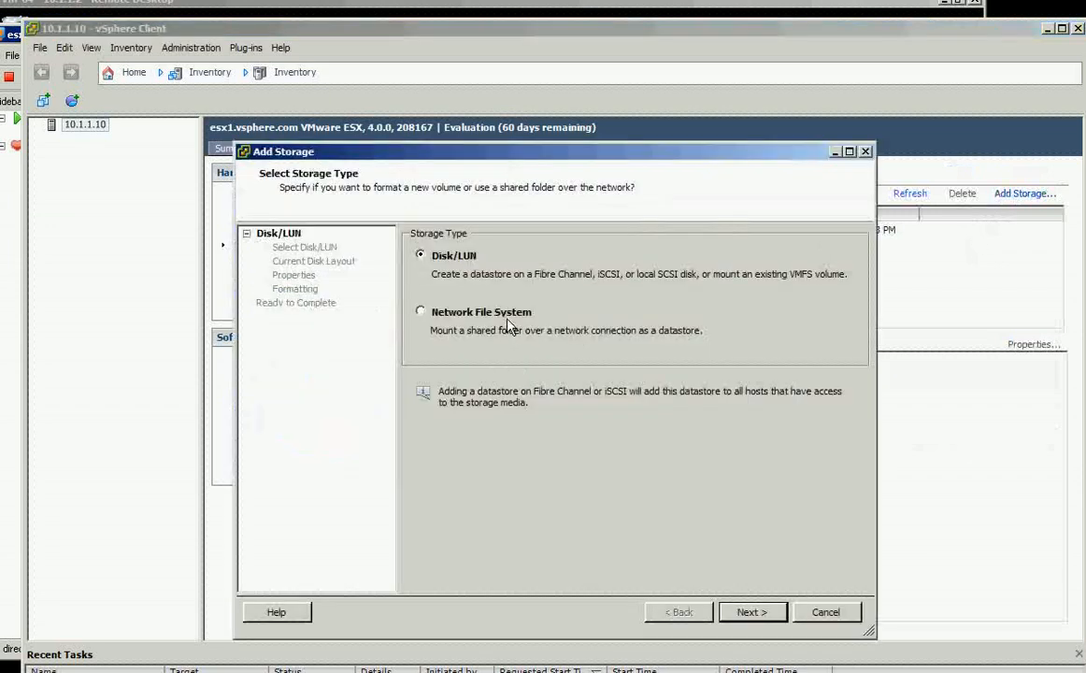
mouse_move(606, 284)
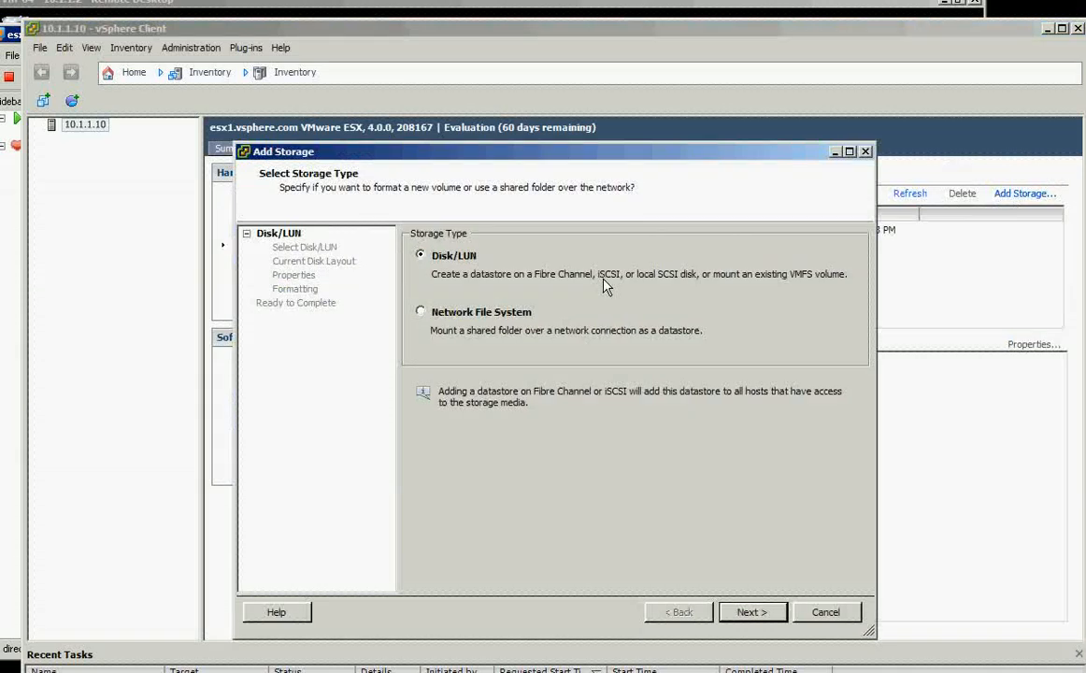
left_click(752, 611)
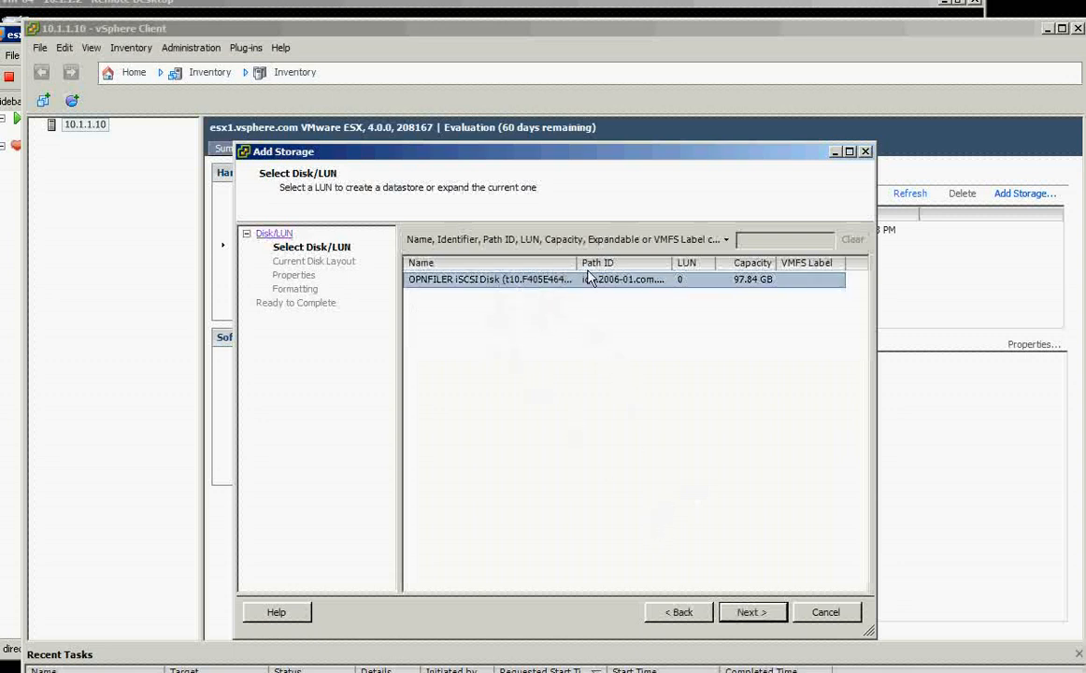
left_click(752, 611)
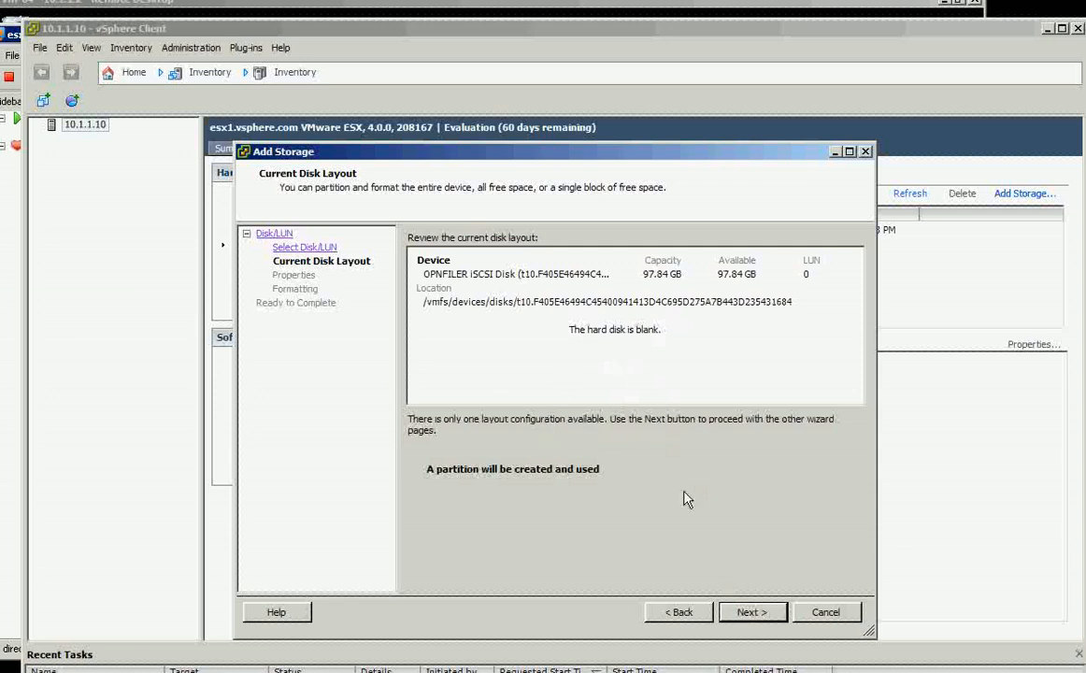
left_click(751, 612)
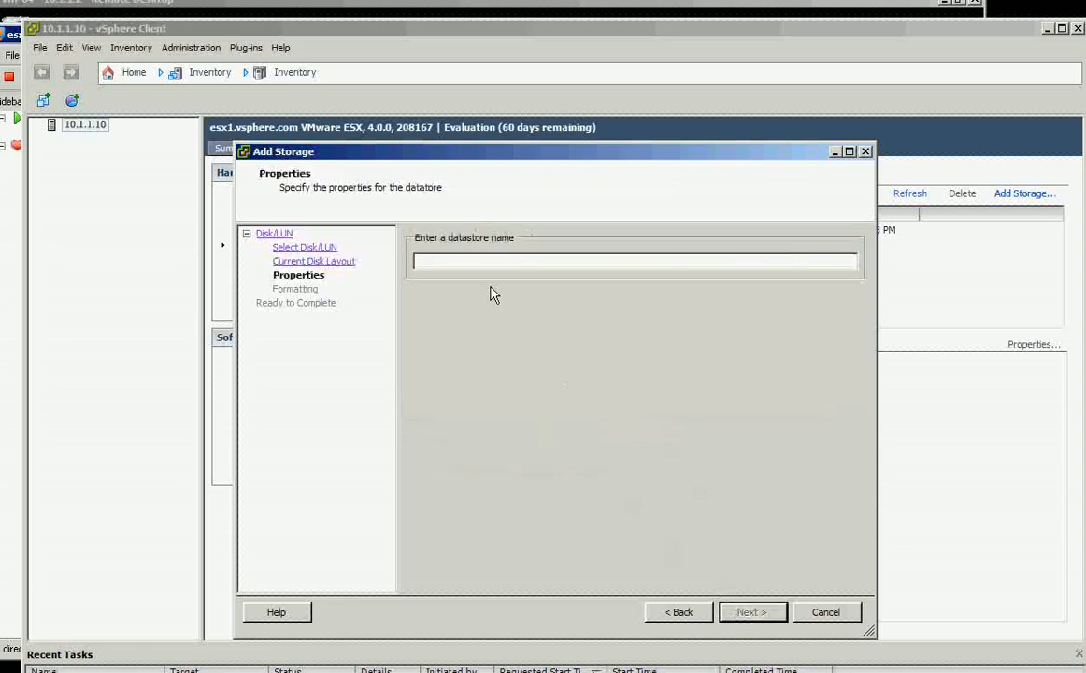
Name the new datastore share1 and continue.
type("op")
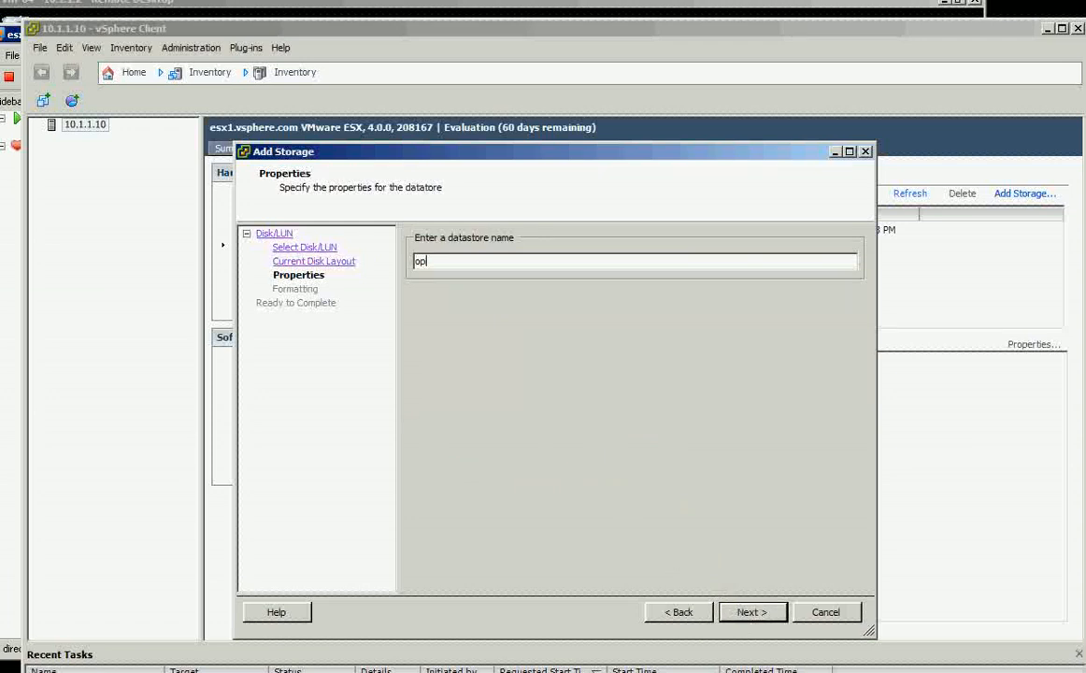
key("Backspace")
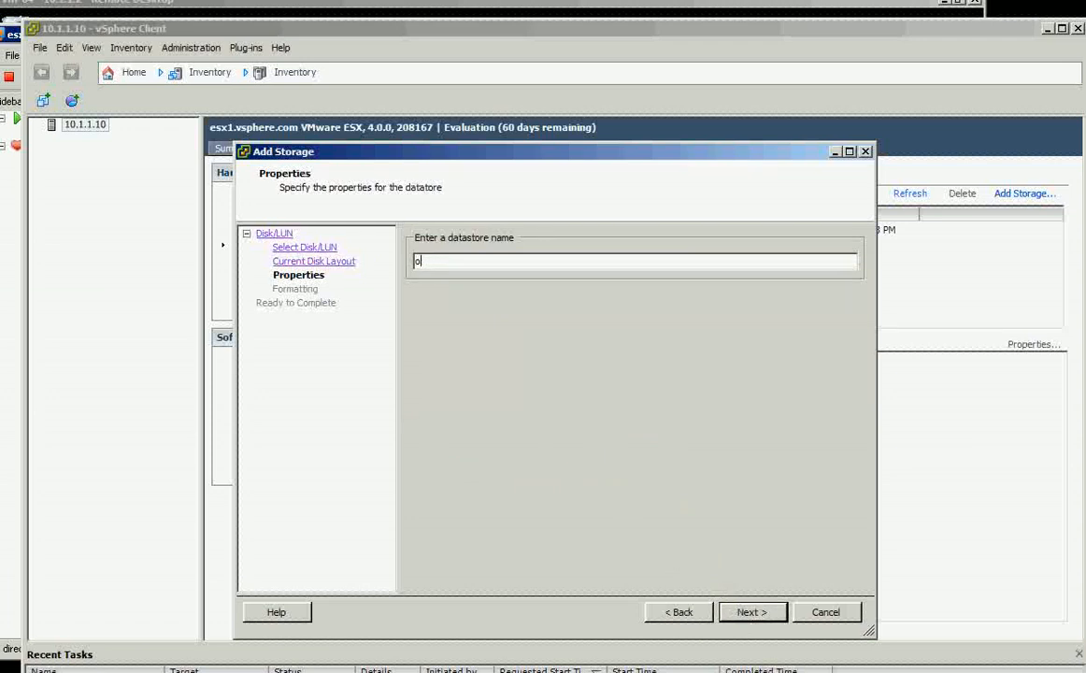
type("share1")
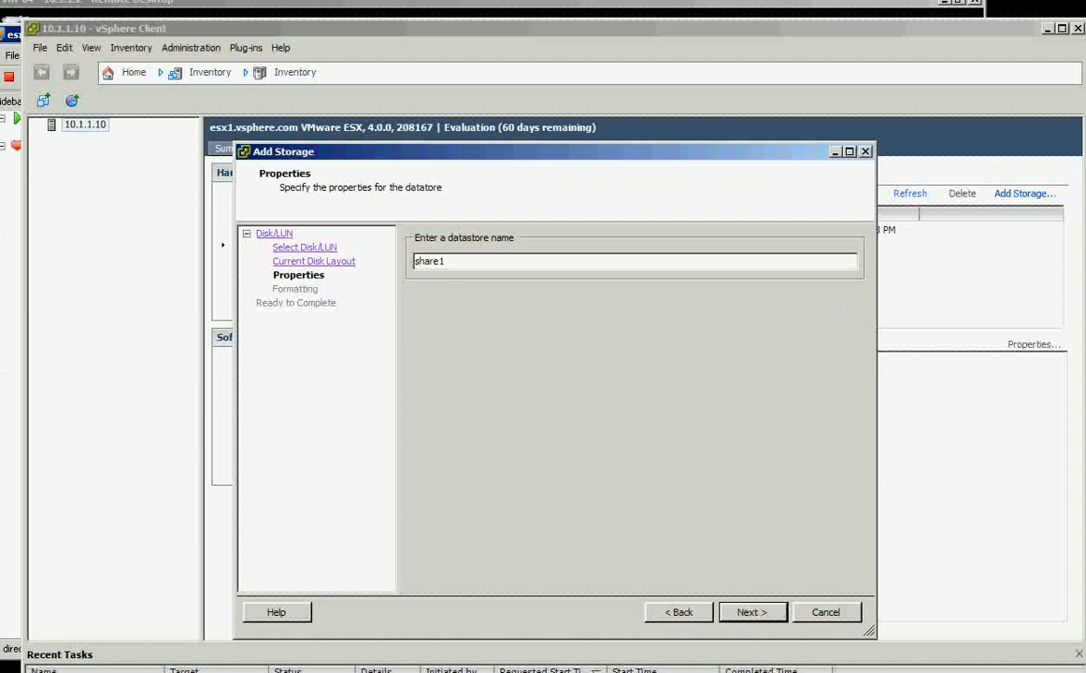
left_click(752, 612)
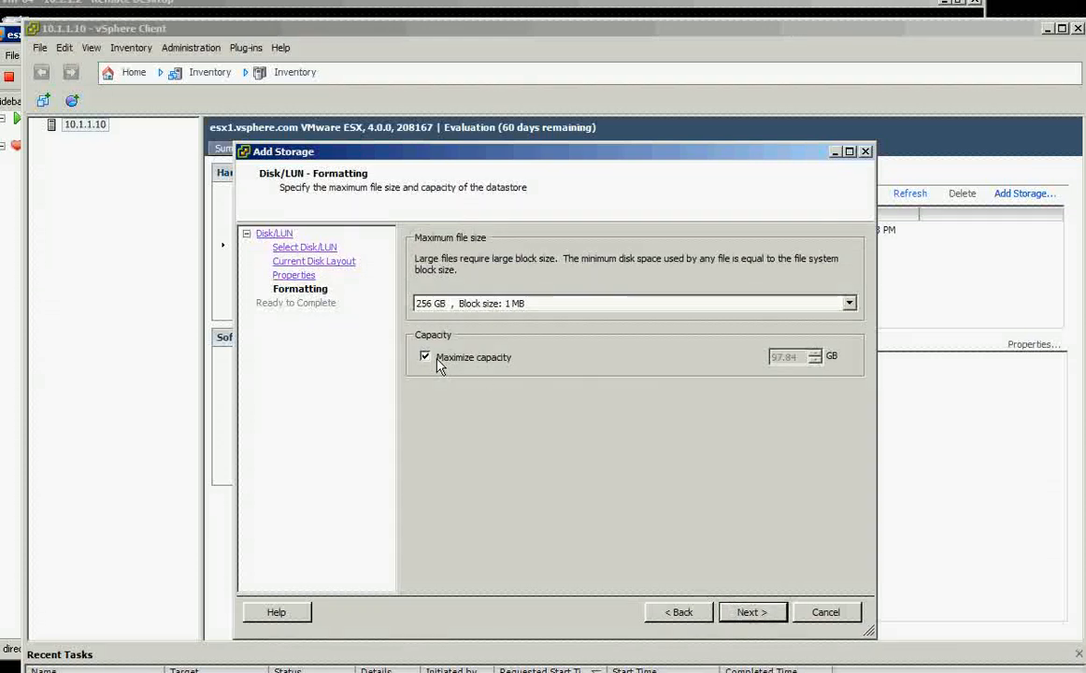
Disable Maximize capacity and set the datastore capacity to 60 GB.
left_click(427, 357)
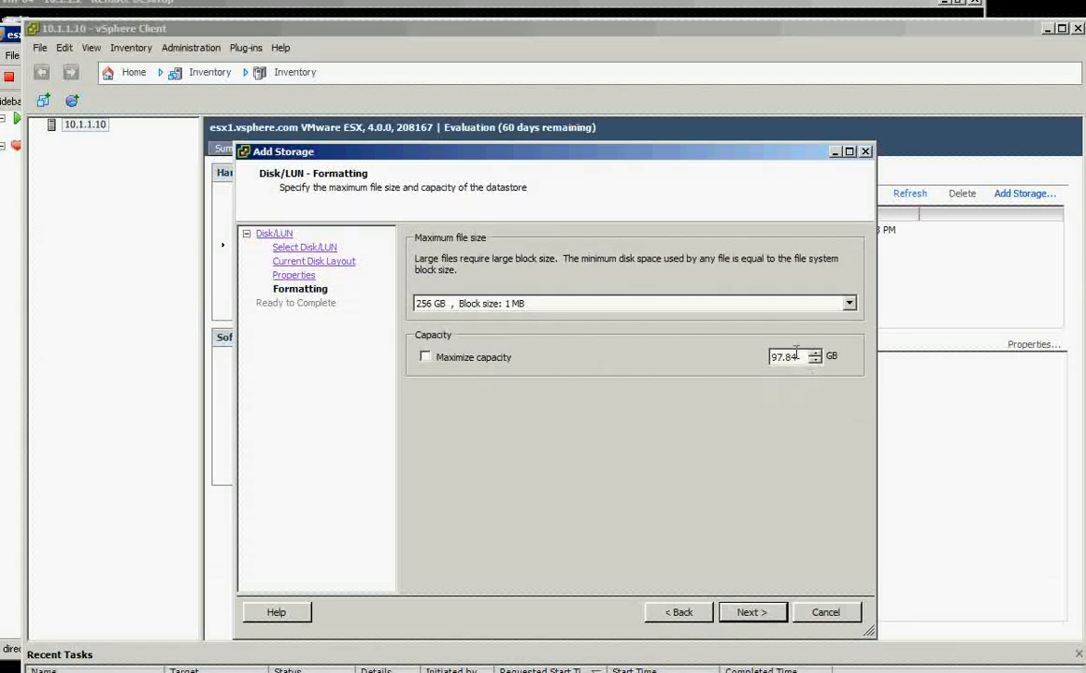
triple_click(785, 355)
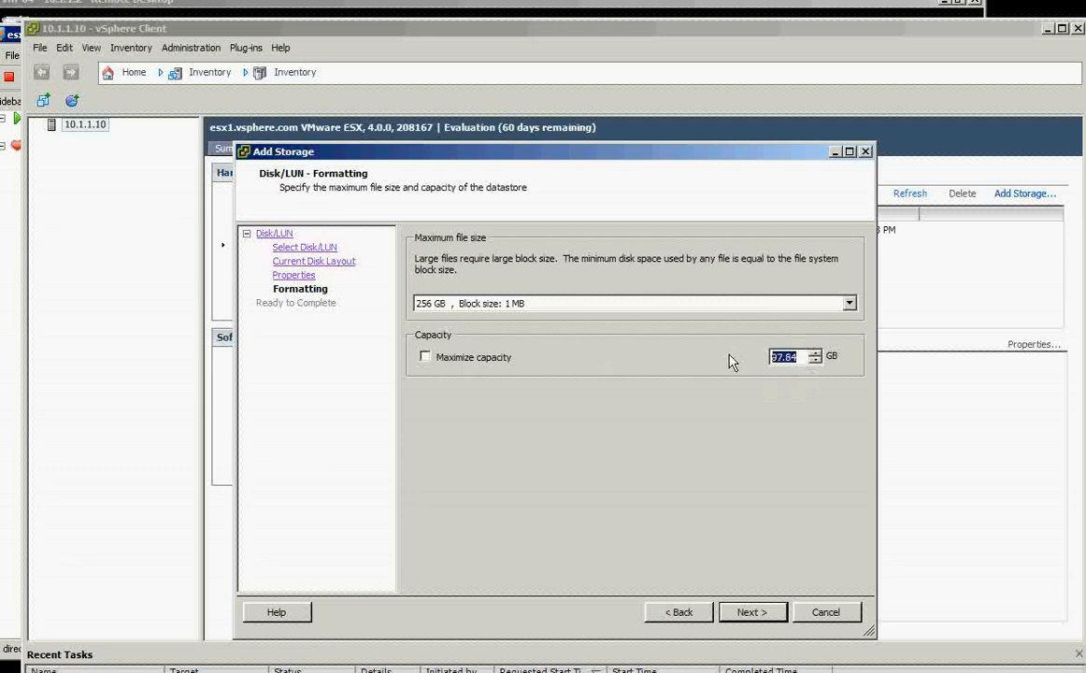
type("60.00")
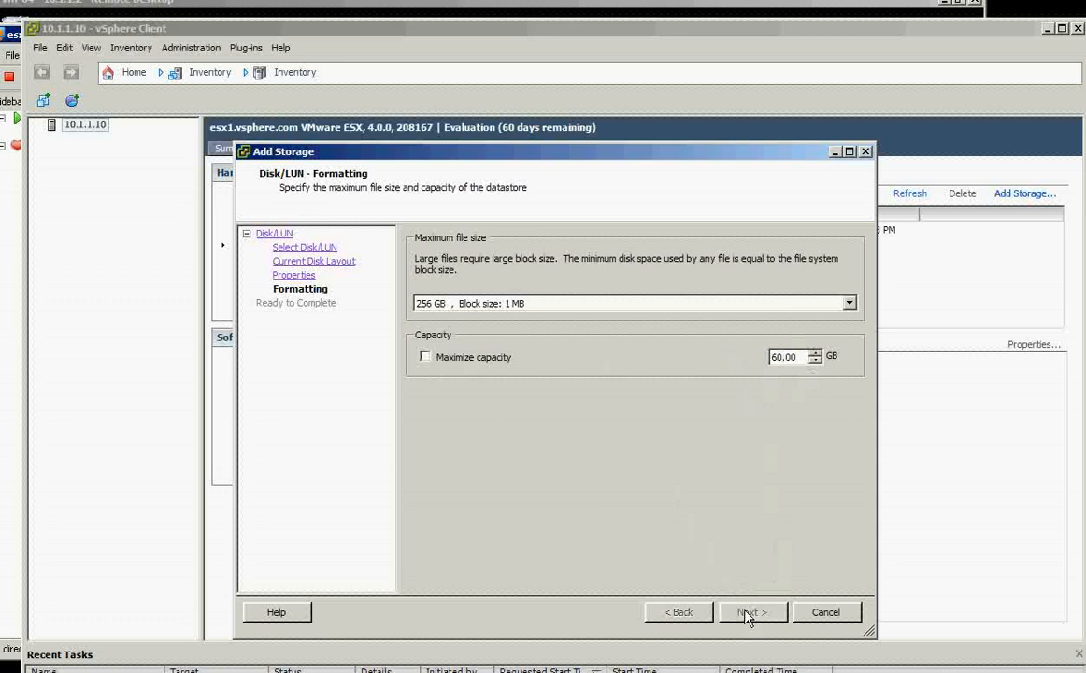
Finish creating share1, refresh the datastore list and review its details beside Storage1.
left_click(747, 614)
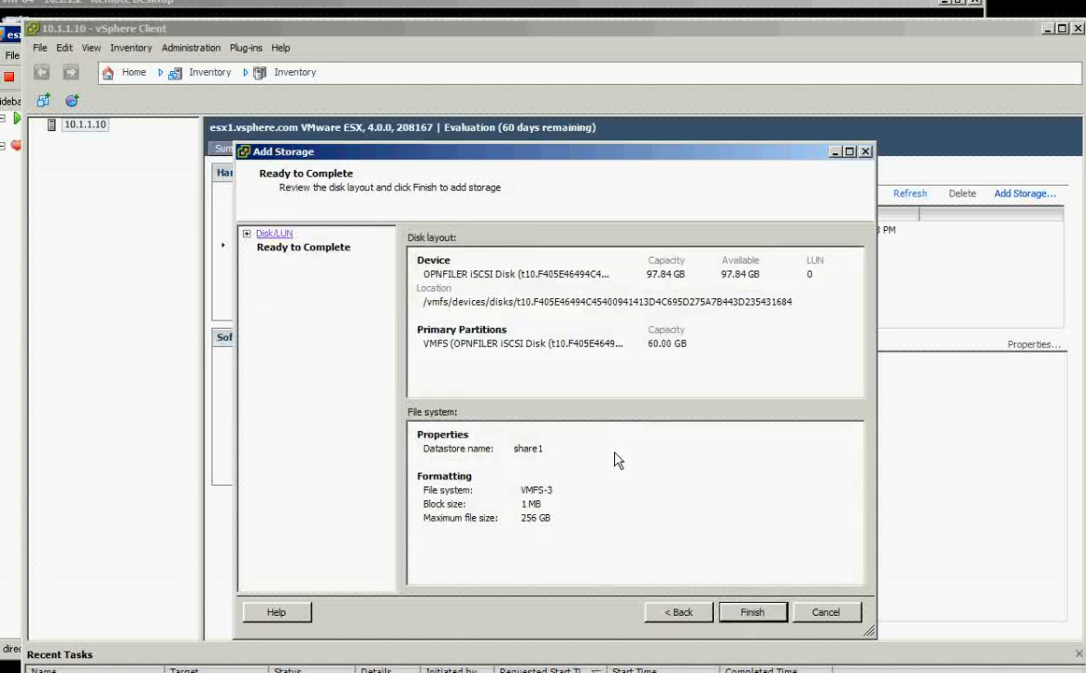
mouse_move(614, 460)
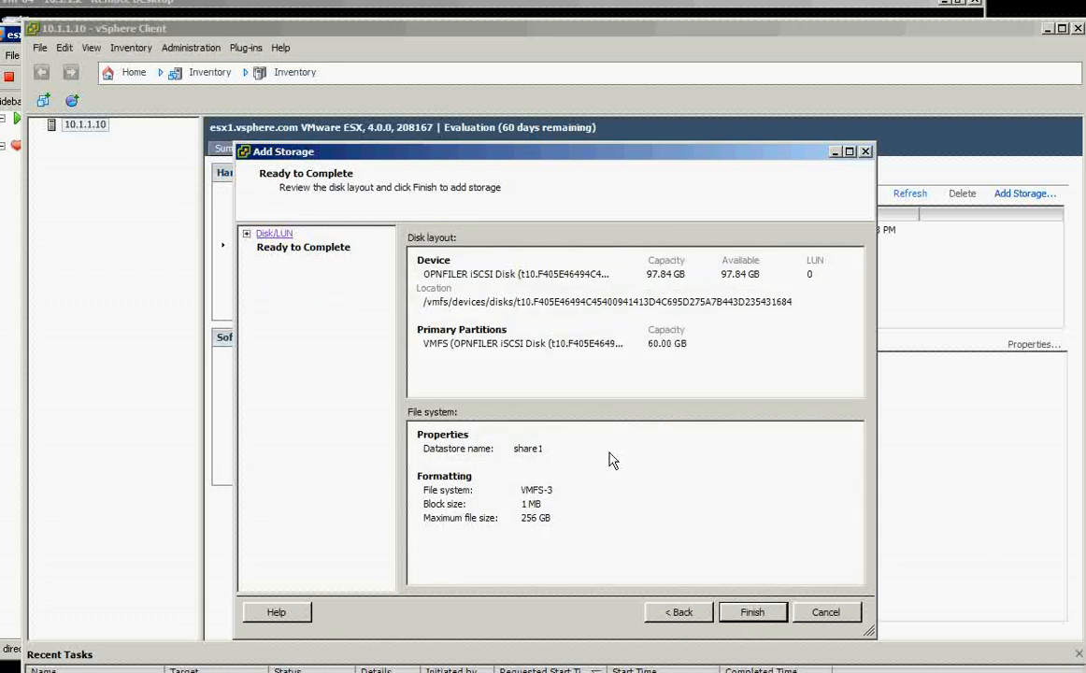
left_click(752, 612)
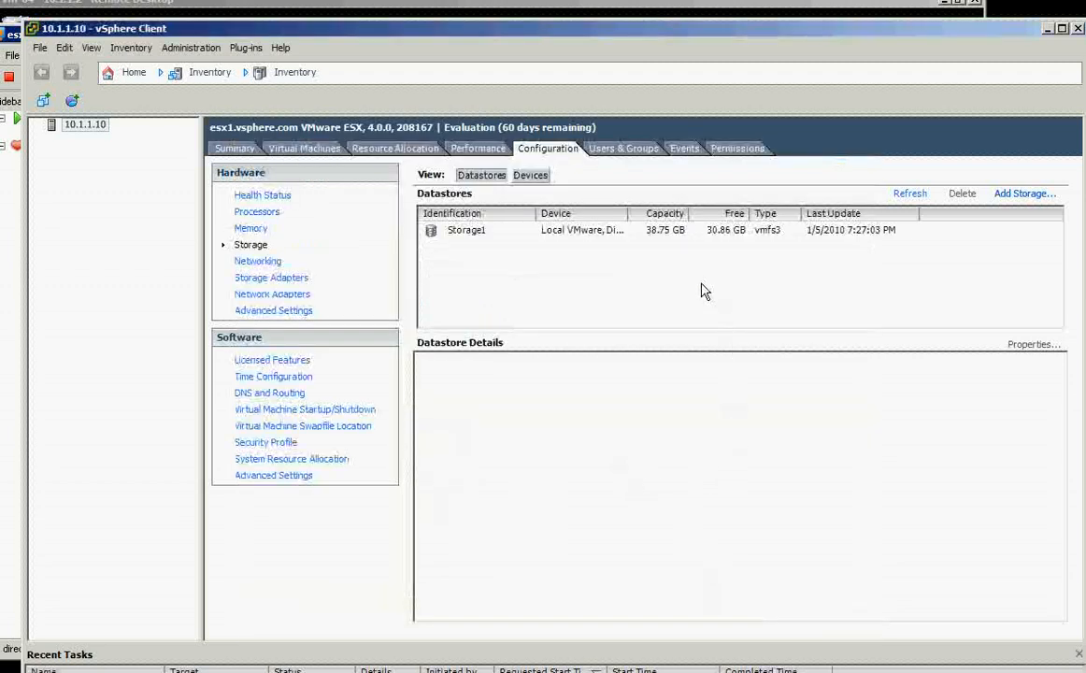
mouse_move(498, 258)
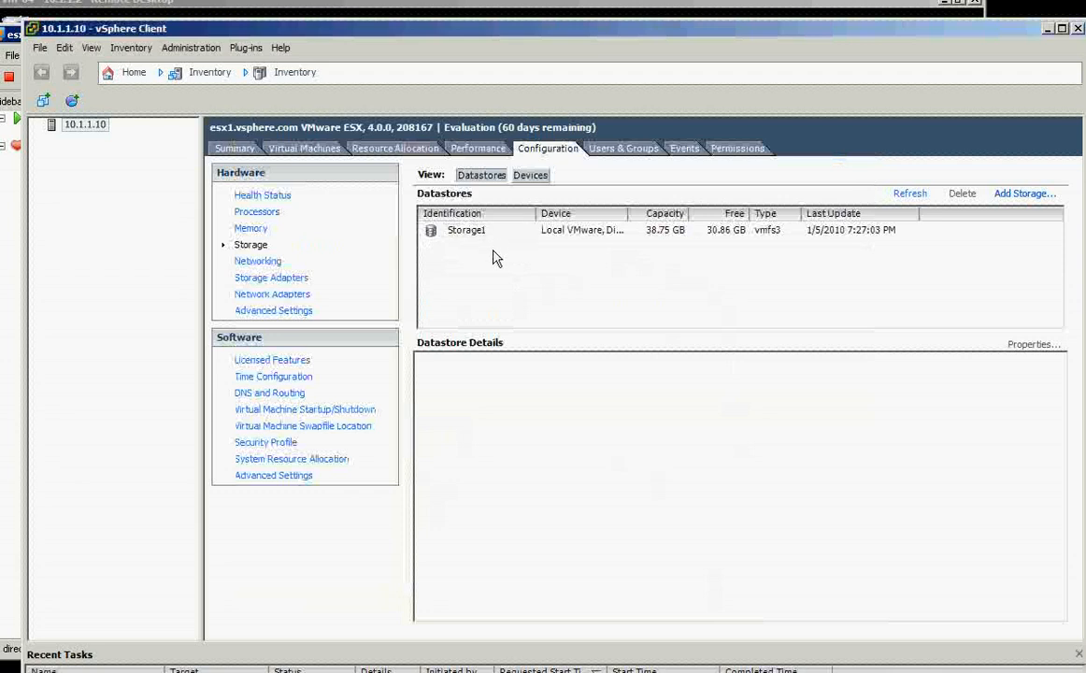
left_click(465, 230)
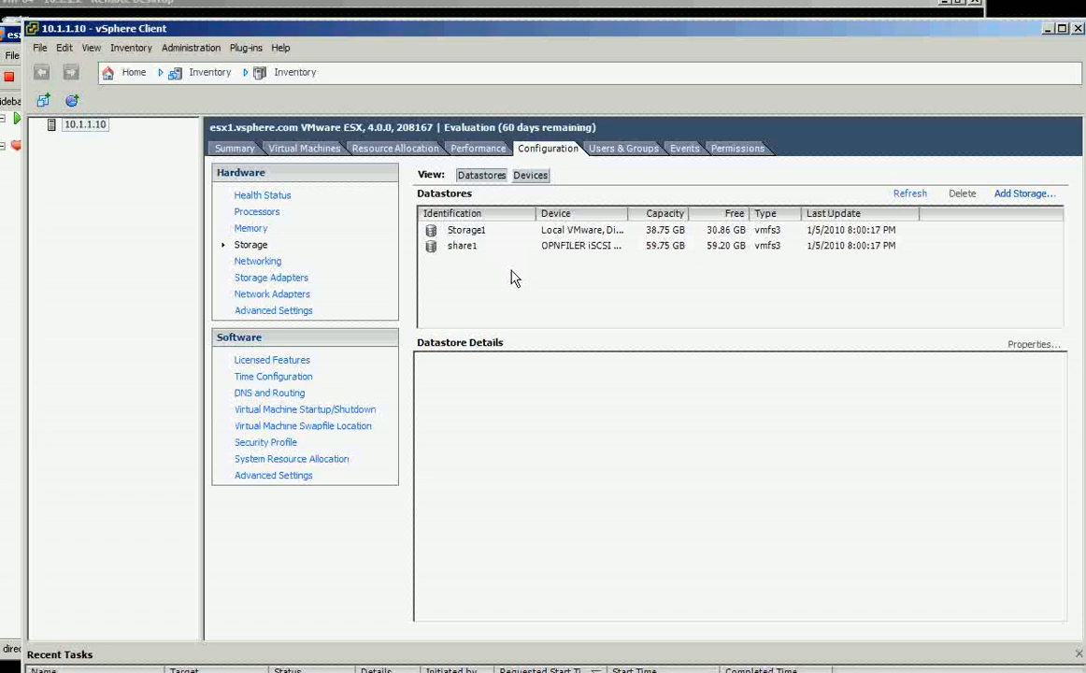
mouse_move(519, 308)
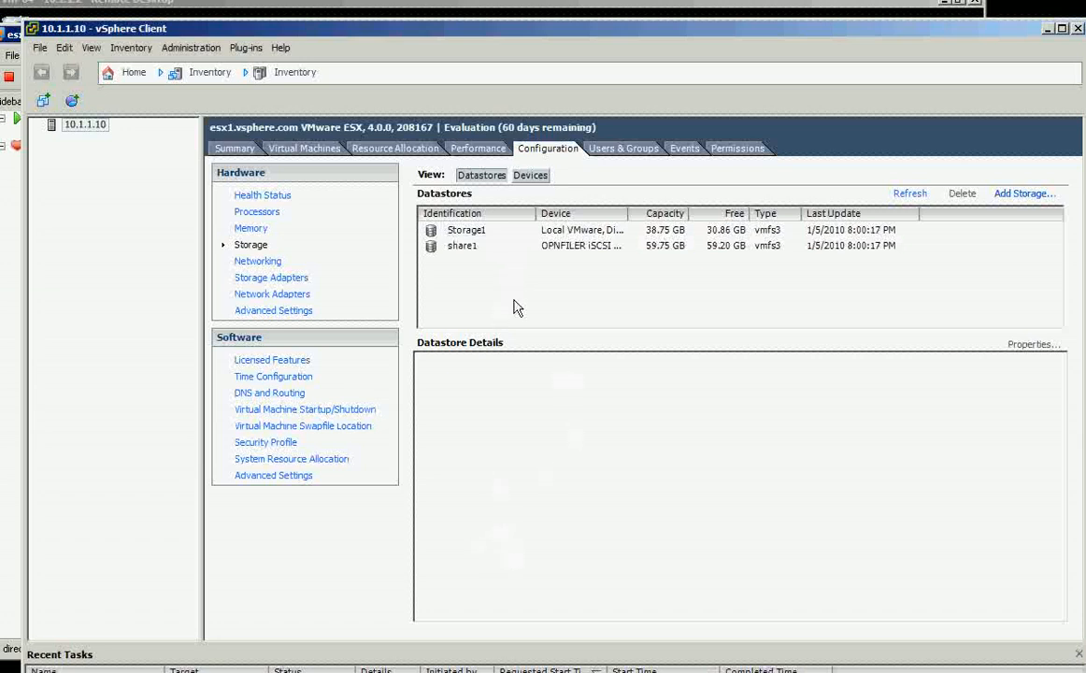
left_click(461, 244)
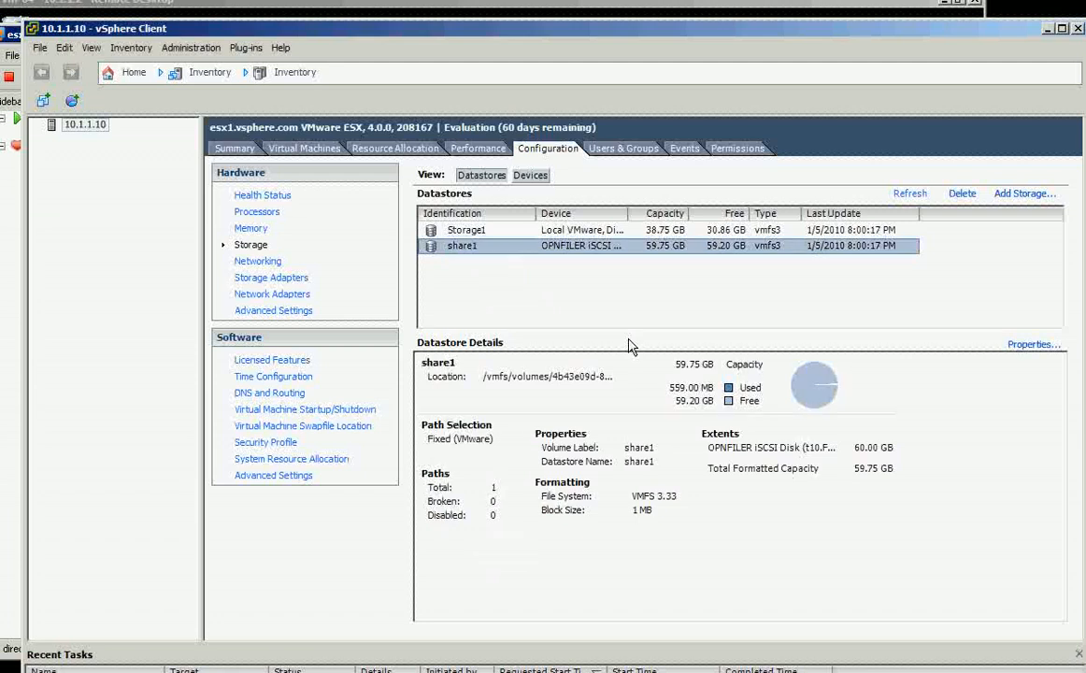
left_click(462, 247)
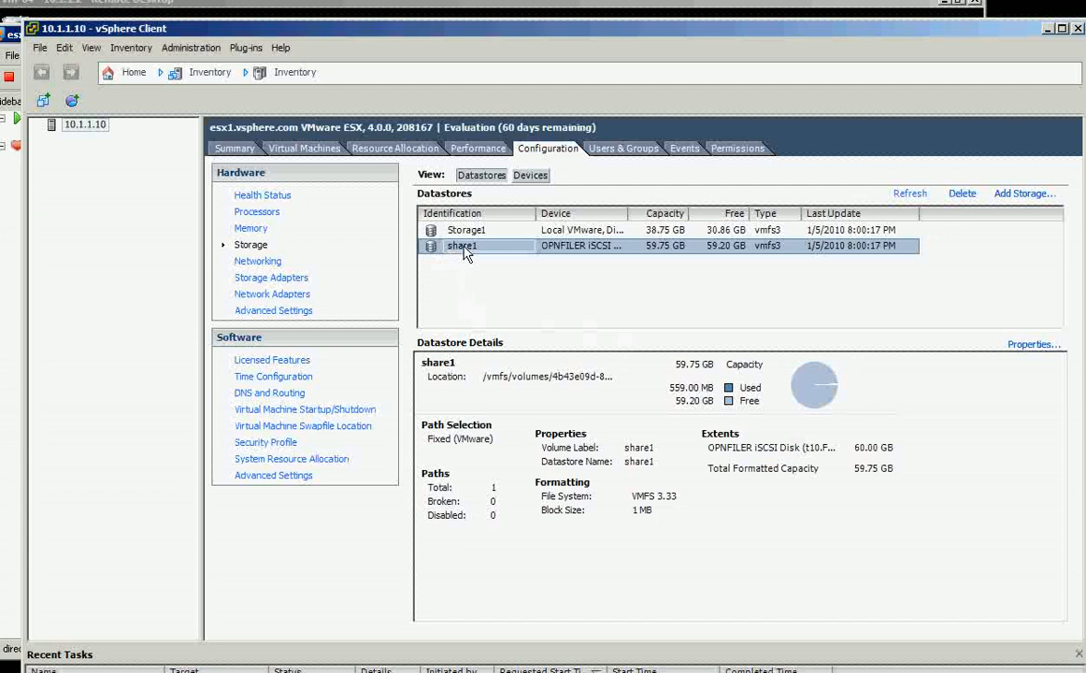
mouse_move(472, 253)
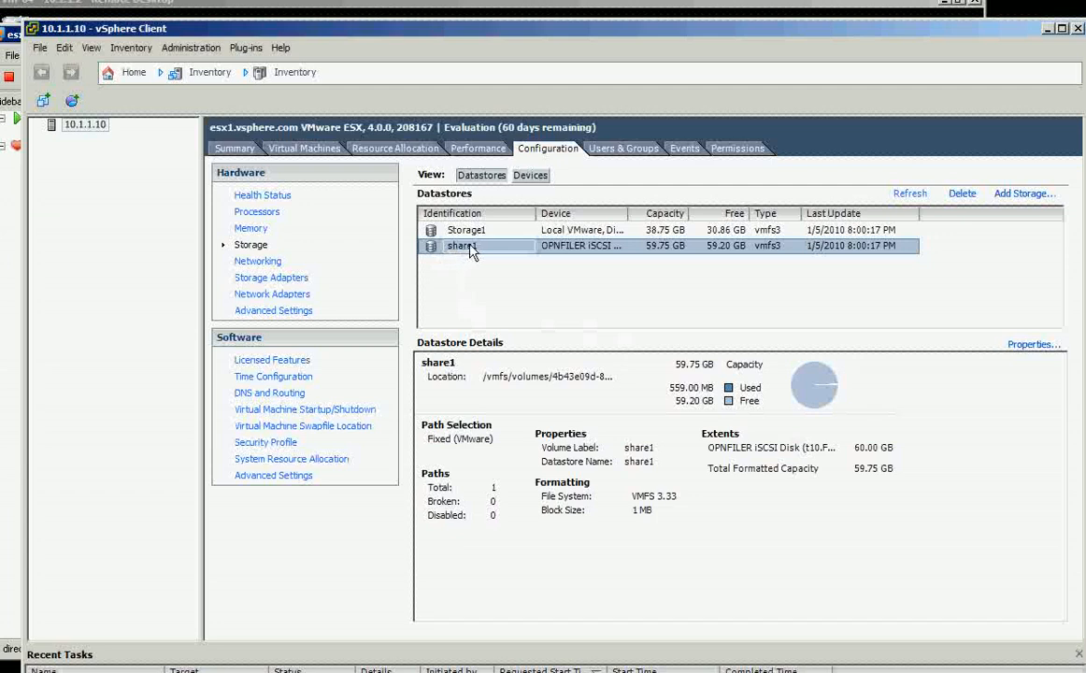
mouse_move(476, 255)
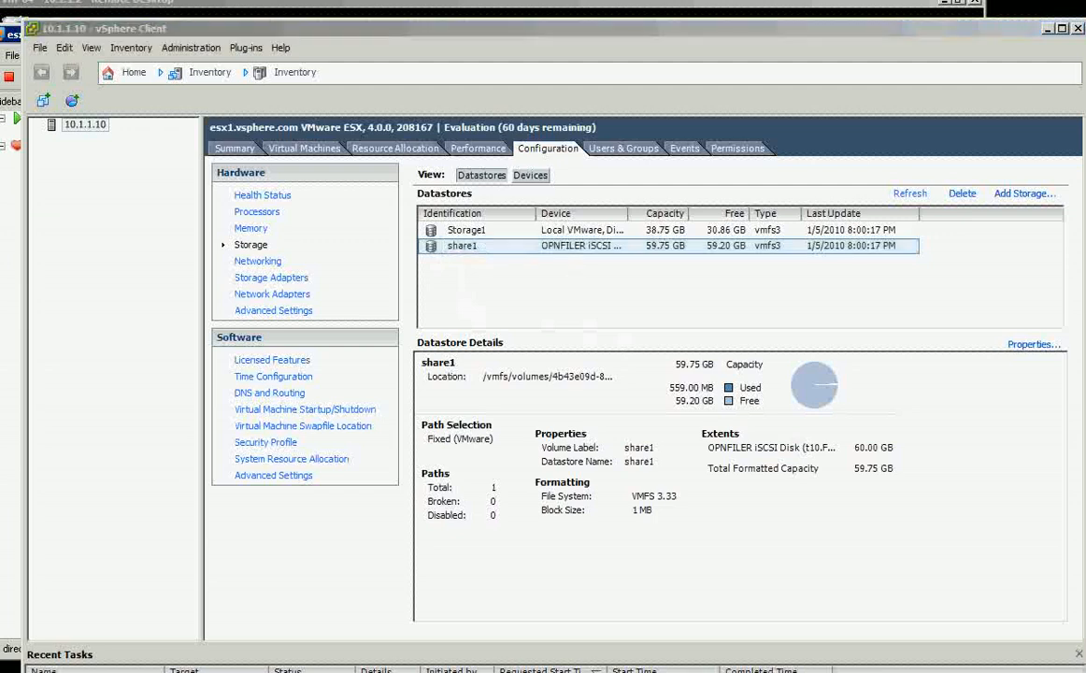
Show esx2's Networking configuration with vSwitch0 and its port groups.
left_click(86, 123)
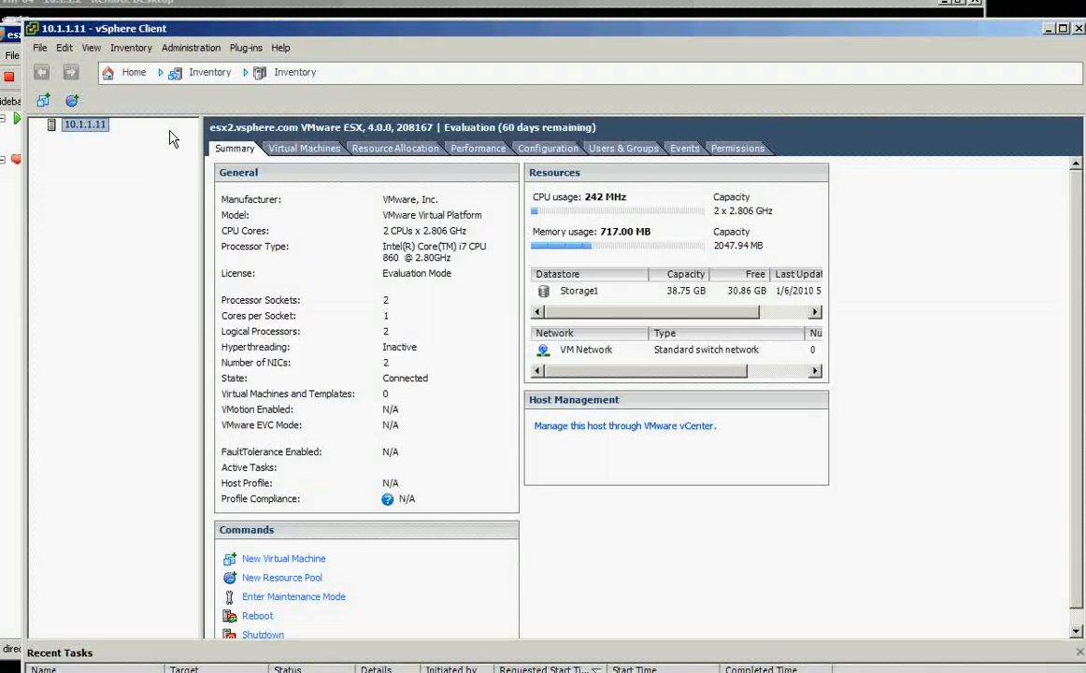
mouse_move(476, 148)
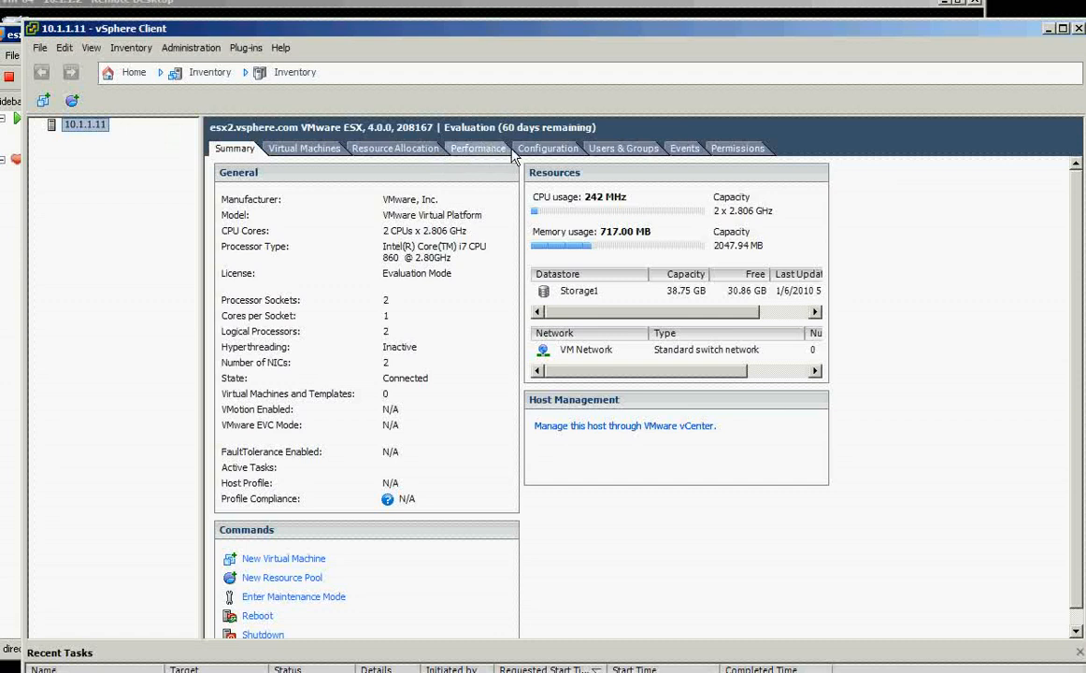
left_click(546, 148)
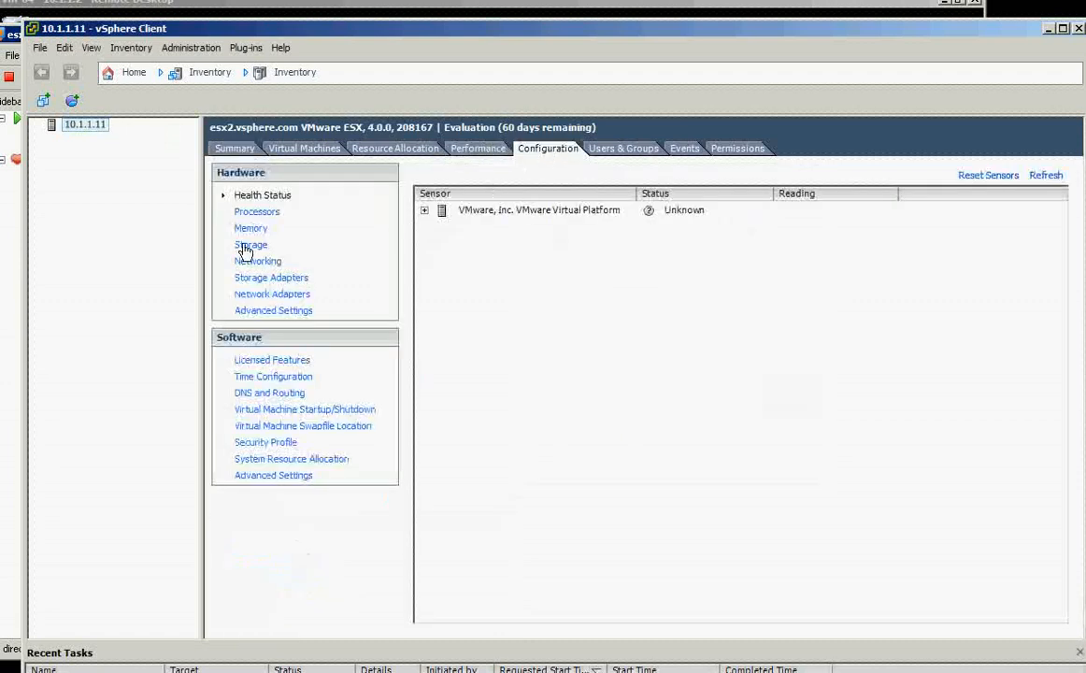
left_click(258, 261)
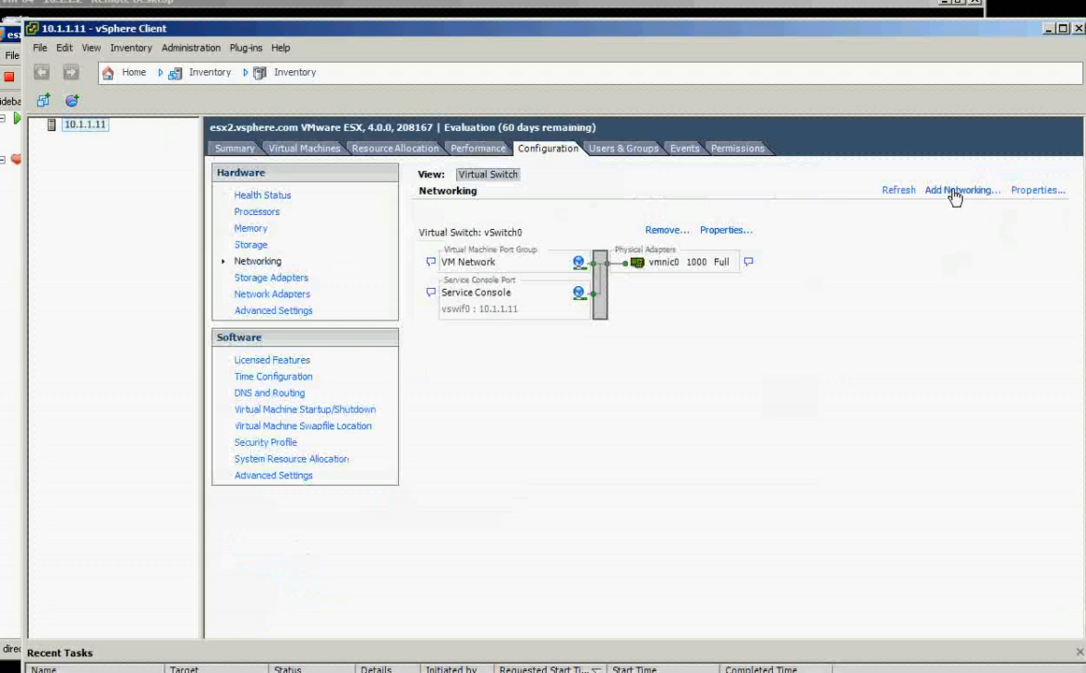
Start Add Networking for a VMkernel connection, cancel at network access, then restart the wizard.
left_click(958, 190)
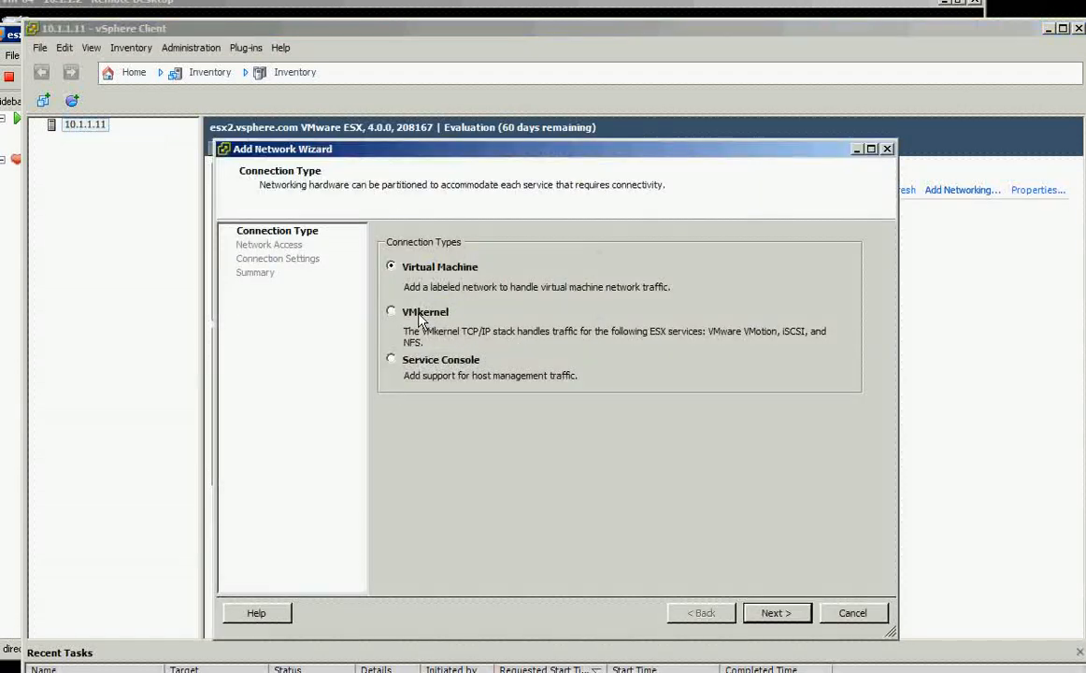
left_click(774, 613)
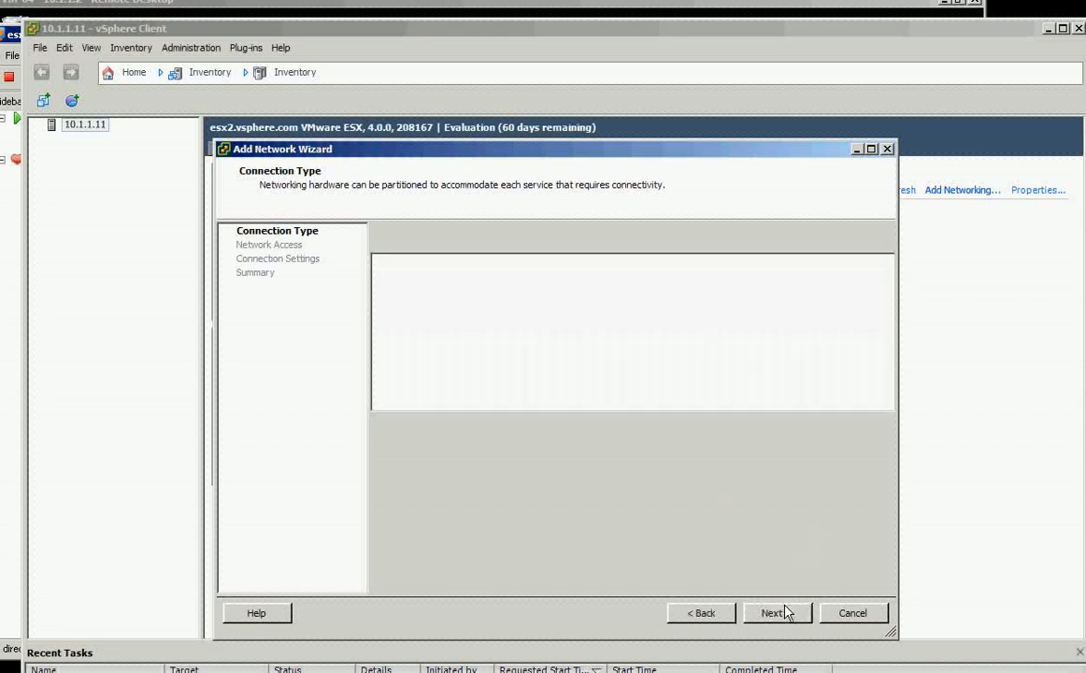
left_click(772, 613)
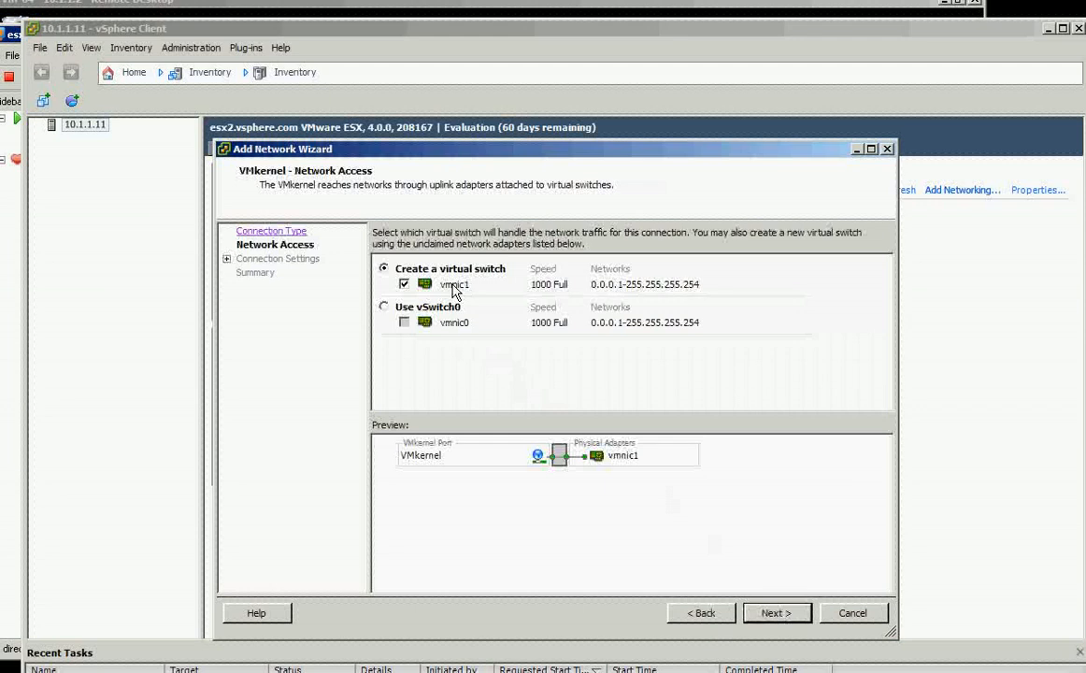
mouse_move(641, 288)
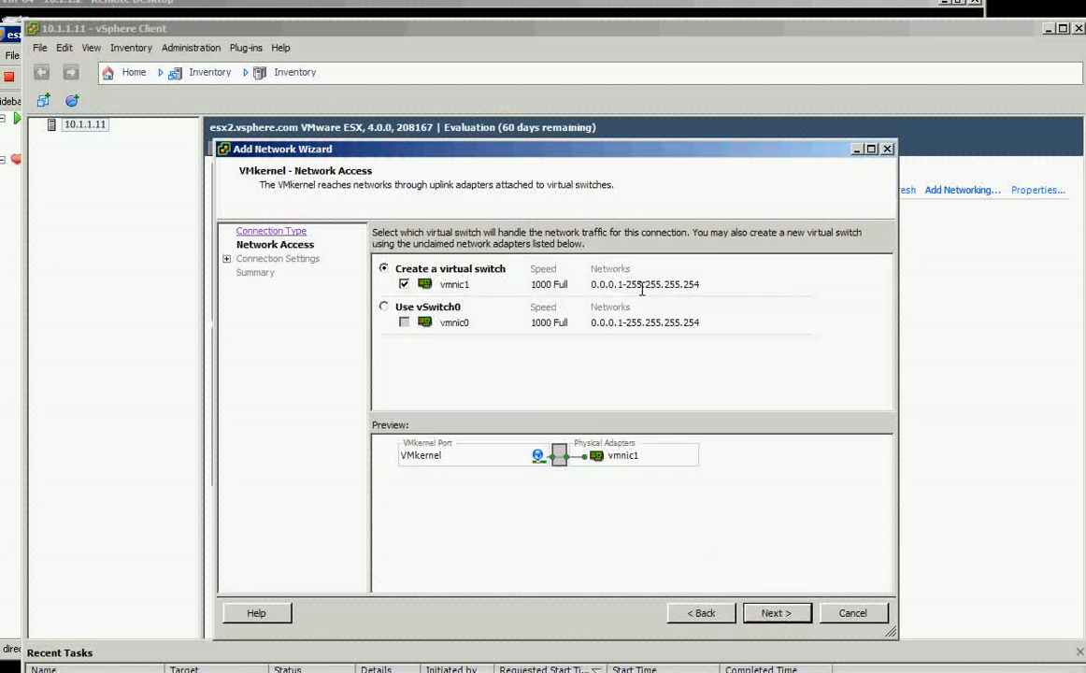
mouse_move(827, 546)
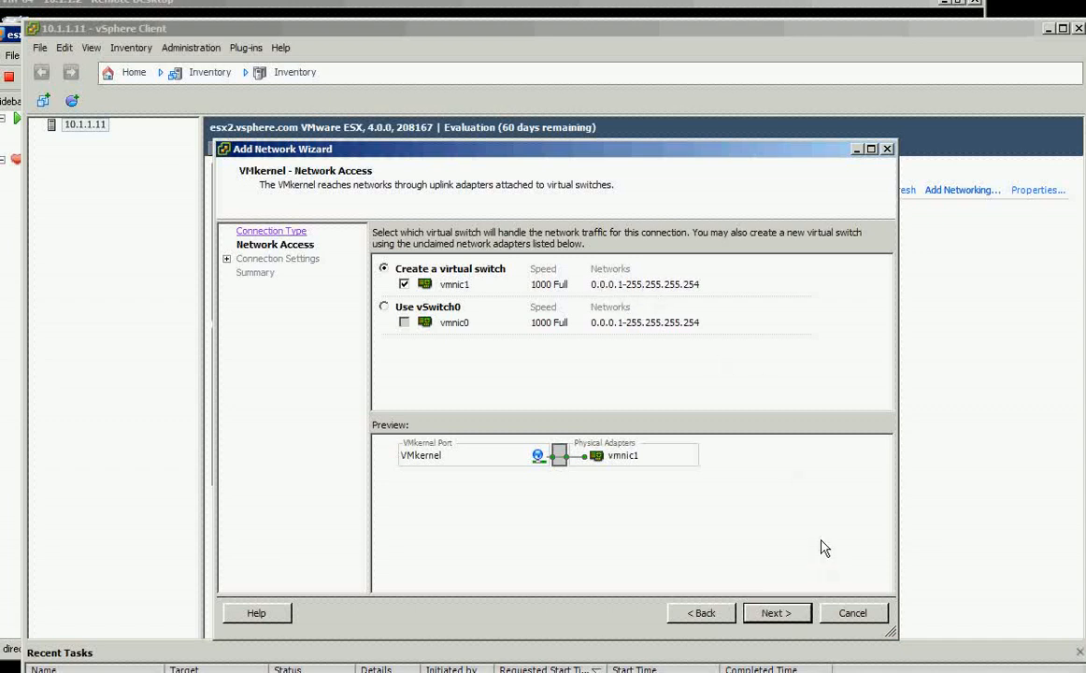
mouse_move(849, 619)
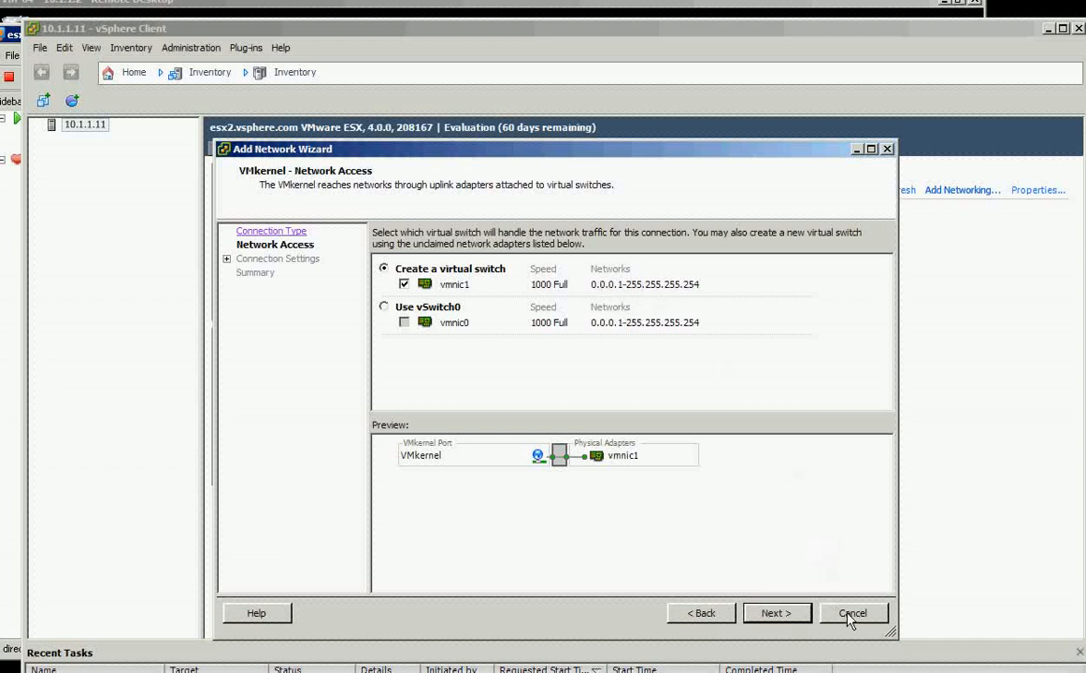
left_click(853, 613)
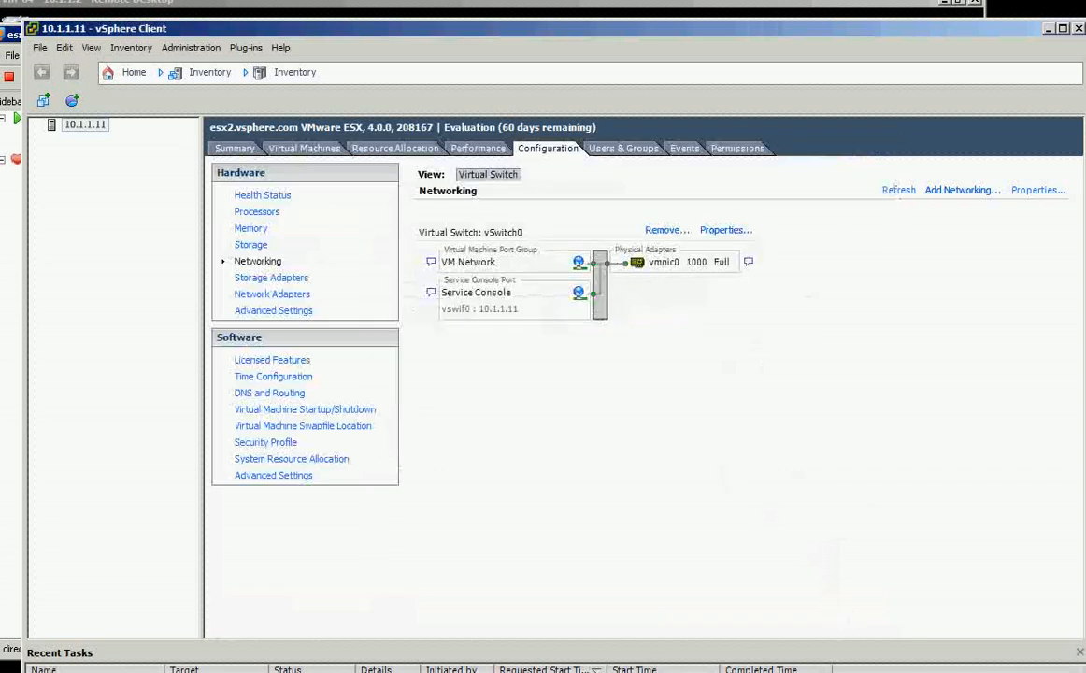
left_click(961, 191)
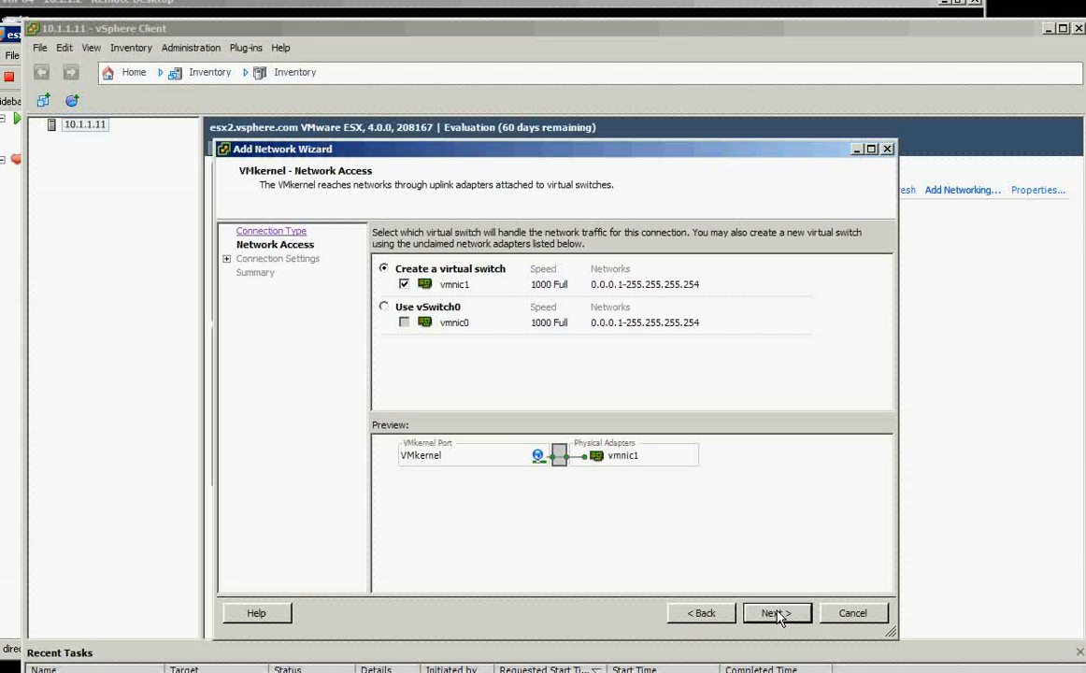
Create VMkernel port iscsi on new vSwitch1 (vmnic1) with IP 172.1.1.12.
left_click(775, 614)
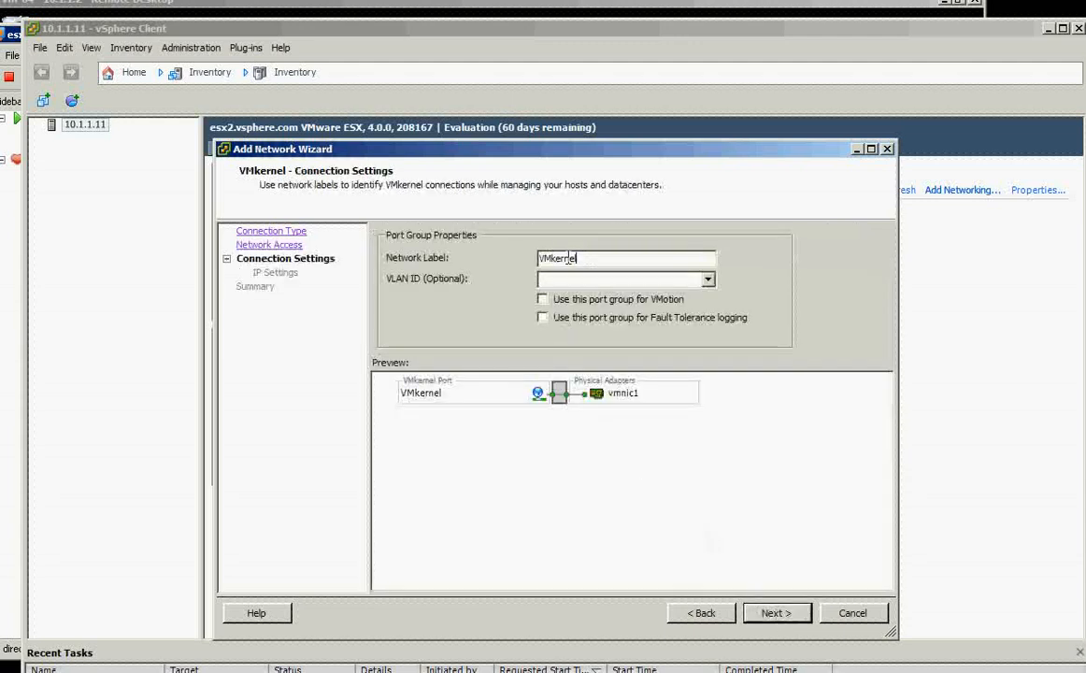
type("iss")
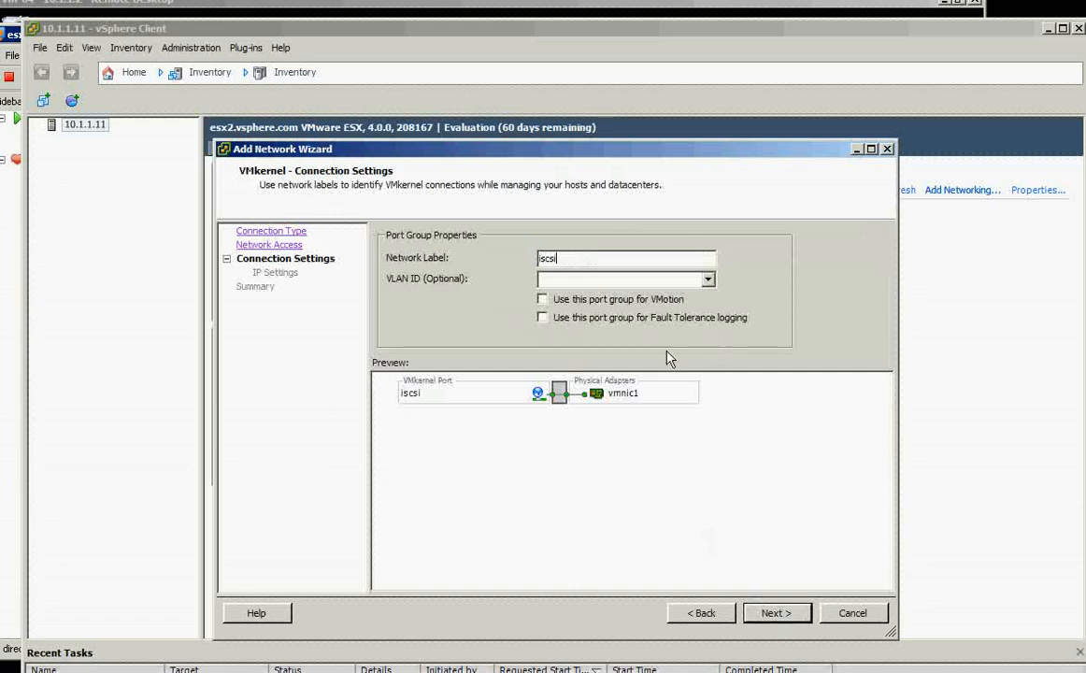
mouse_move(557, 247)
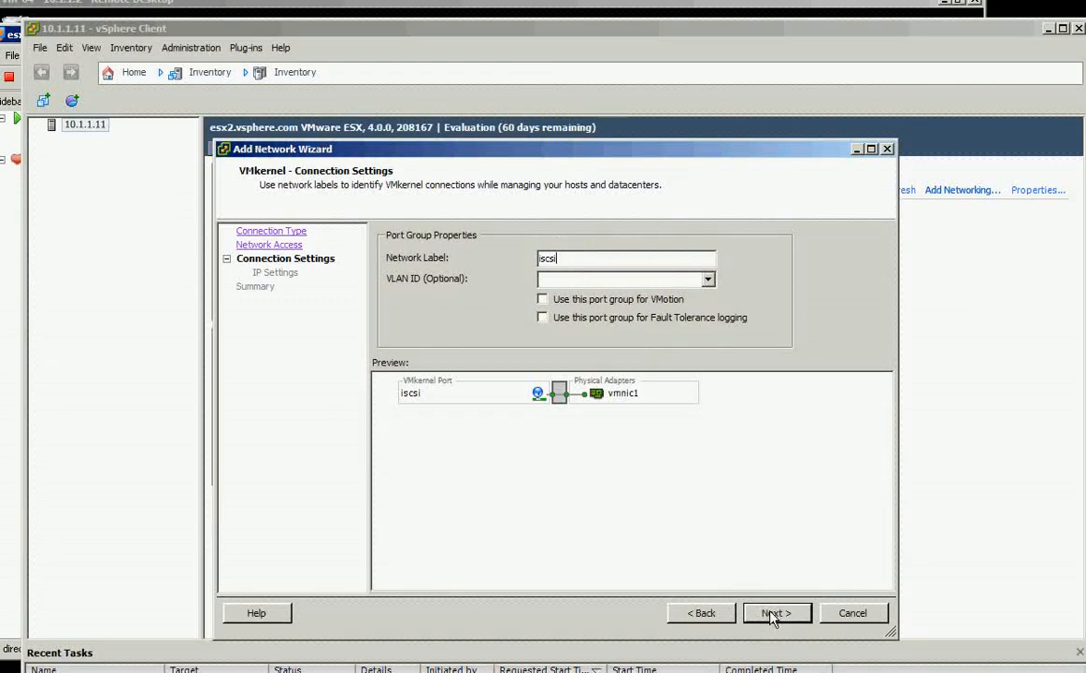
left_click(774, 613)
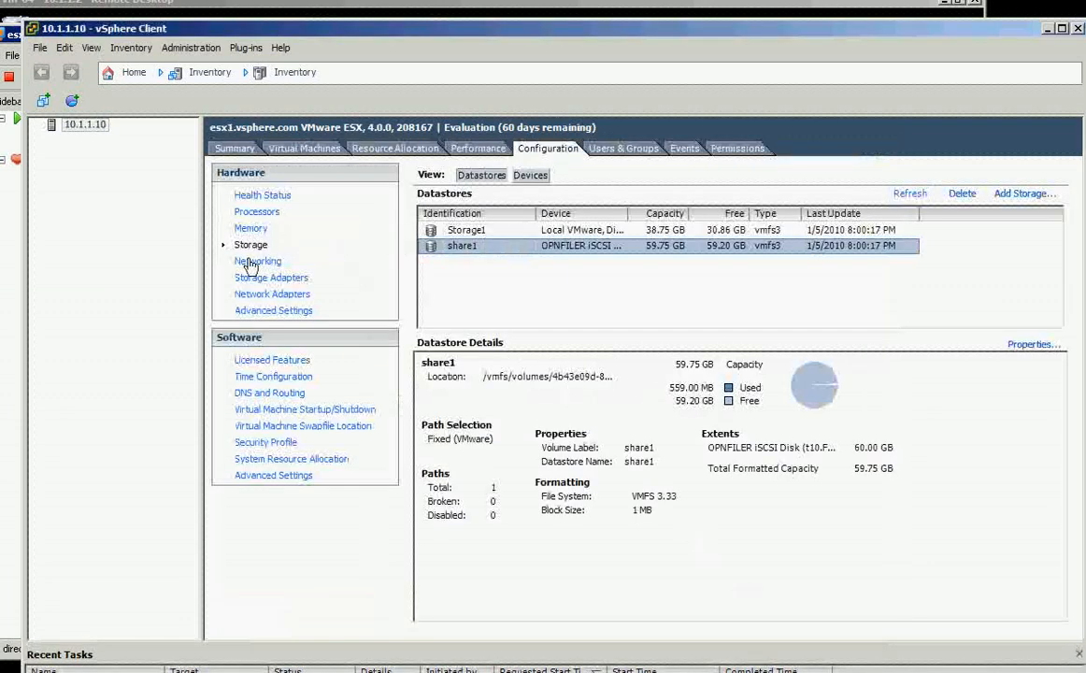
left_click(258, 262)
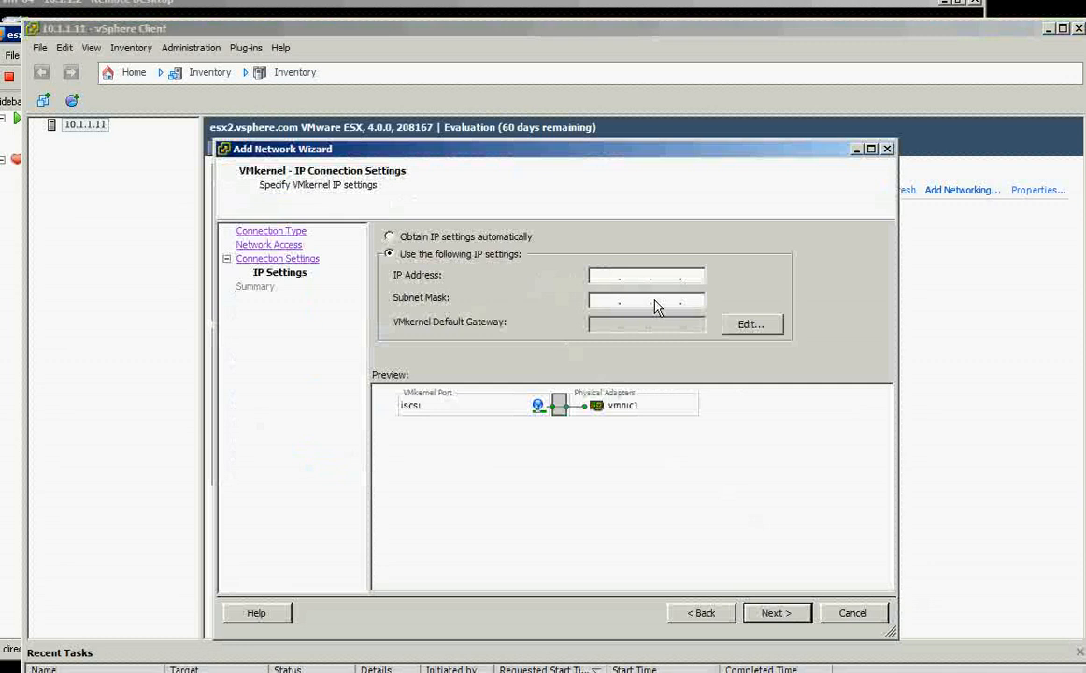
type("172.1.1.12")
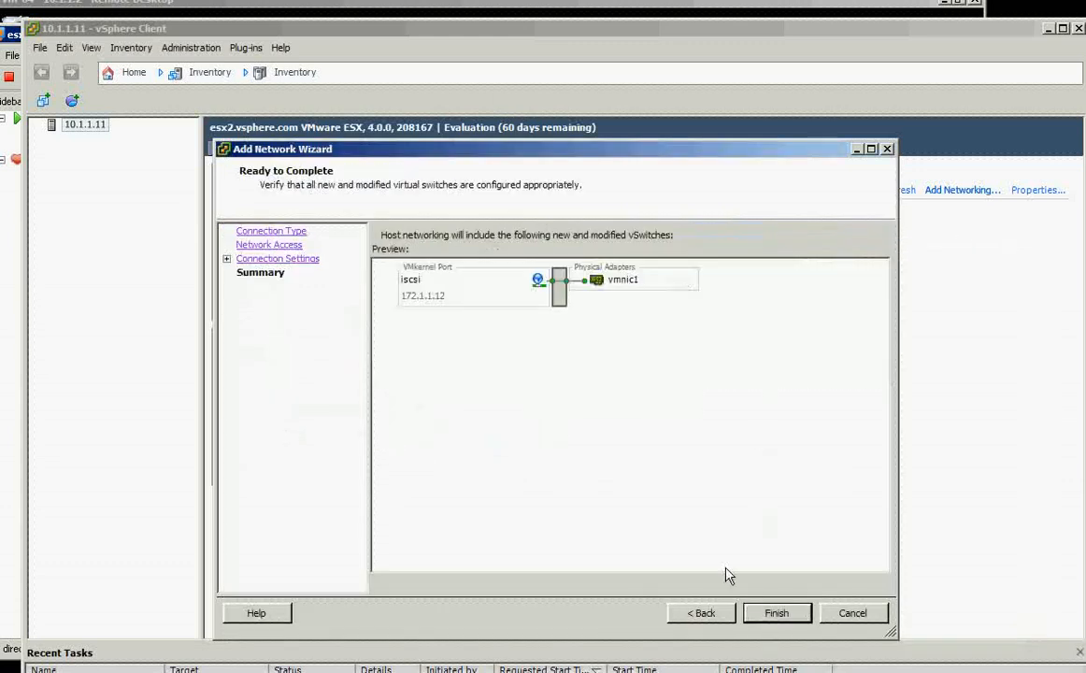
left_click(776, 614)
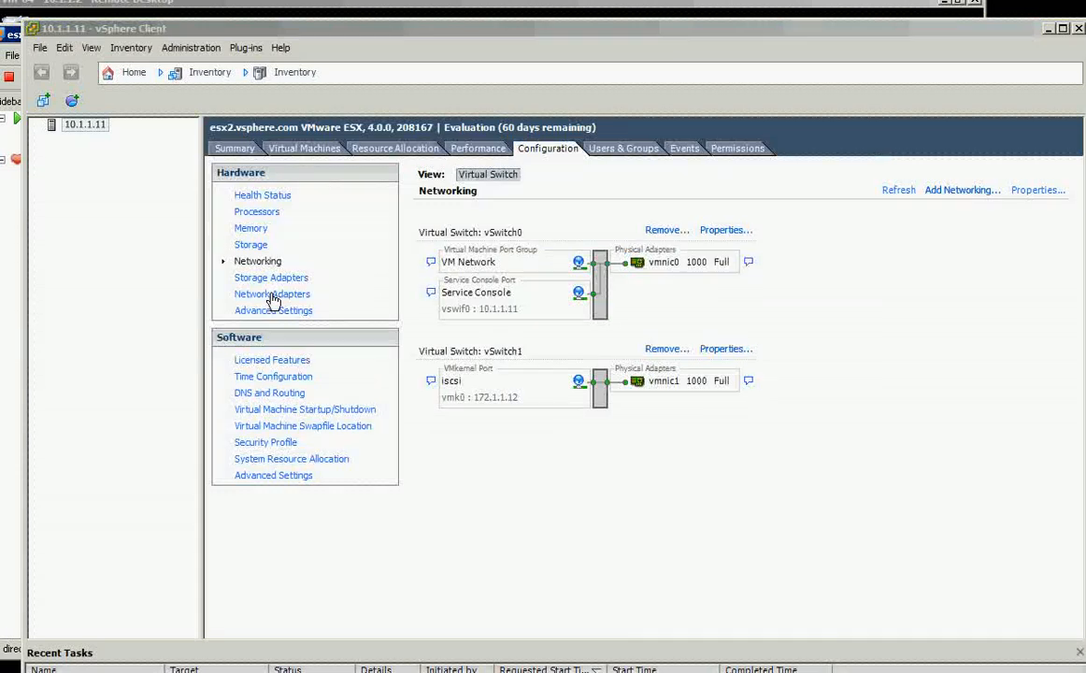
Enable the iSCSI Software Adapter (vmhba33) under Storage Adapters and reopen its properties.
left_click(271, 277)
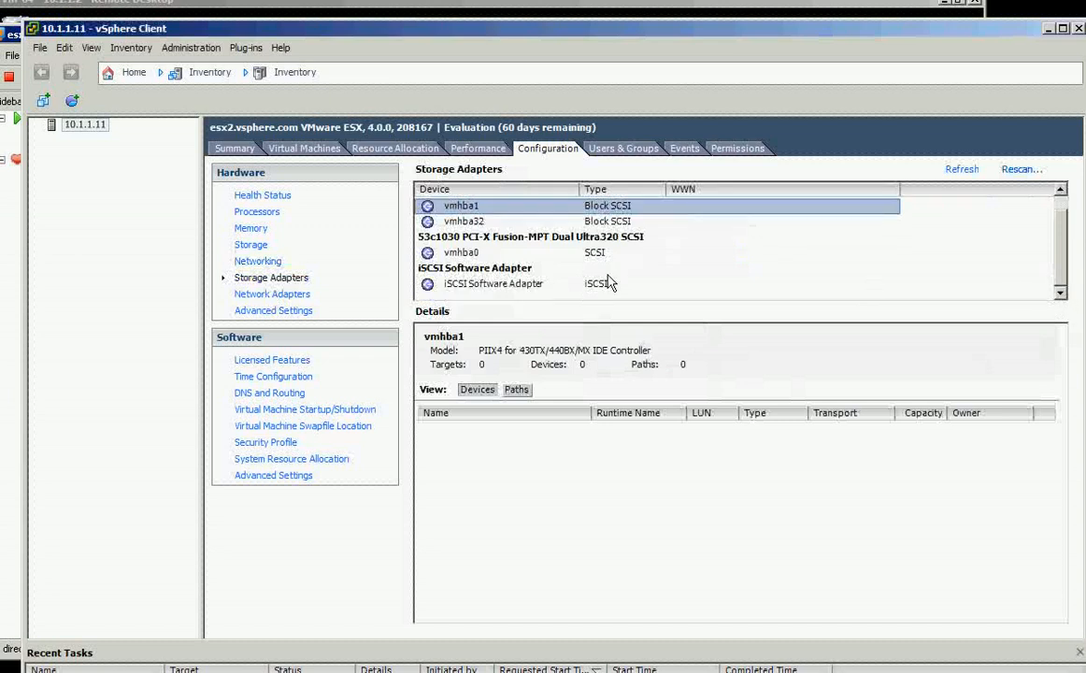
left_click(494, 284)
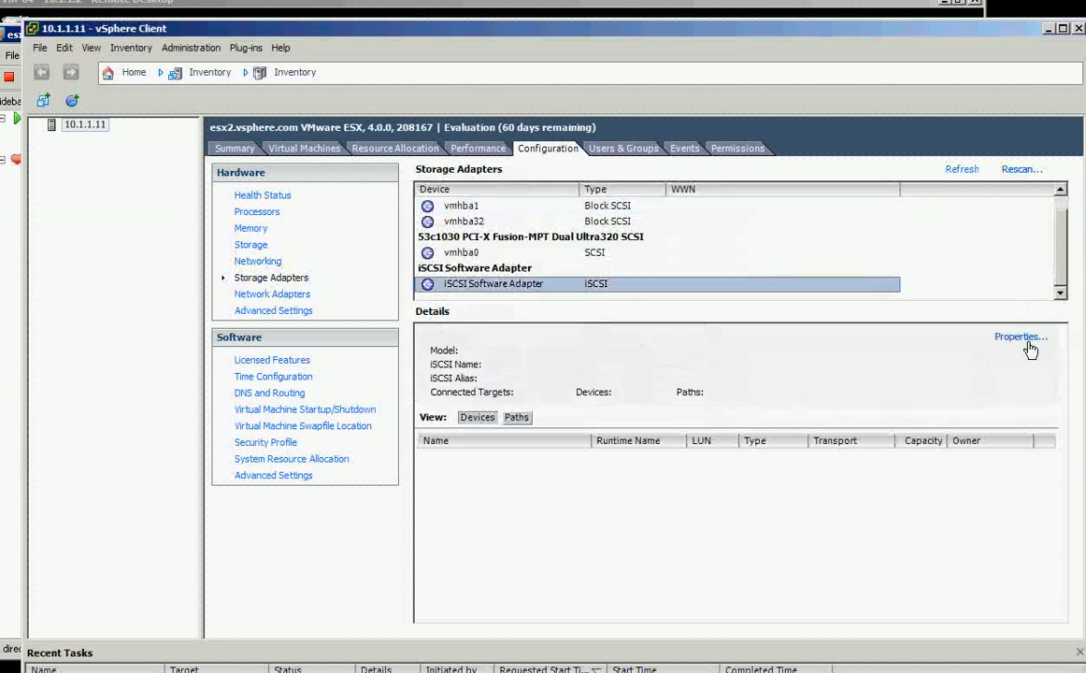
left_click(1021, 336)
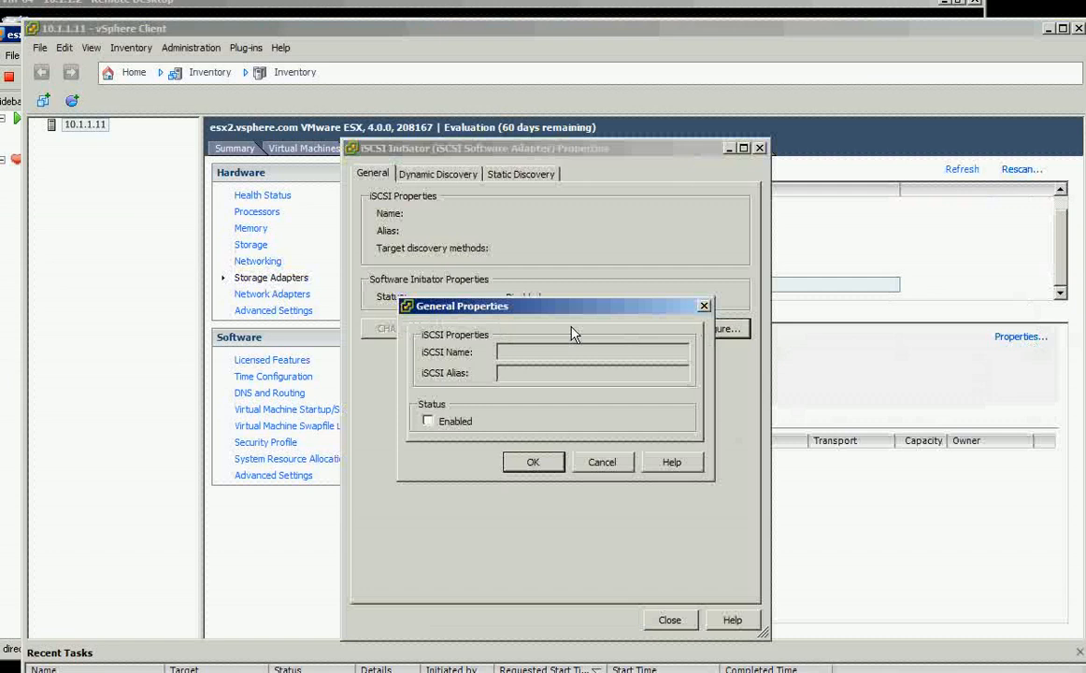
left_click(426, 421)
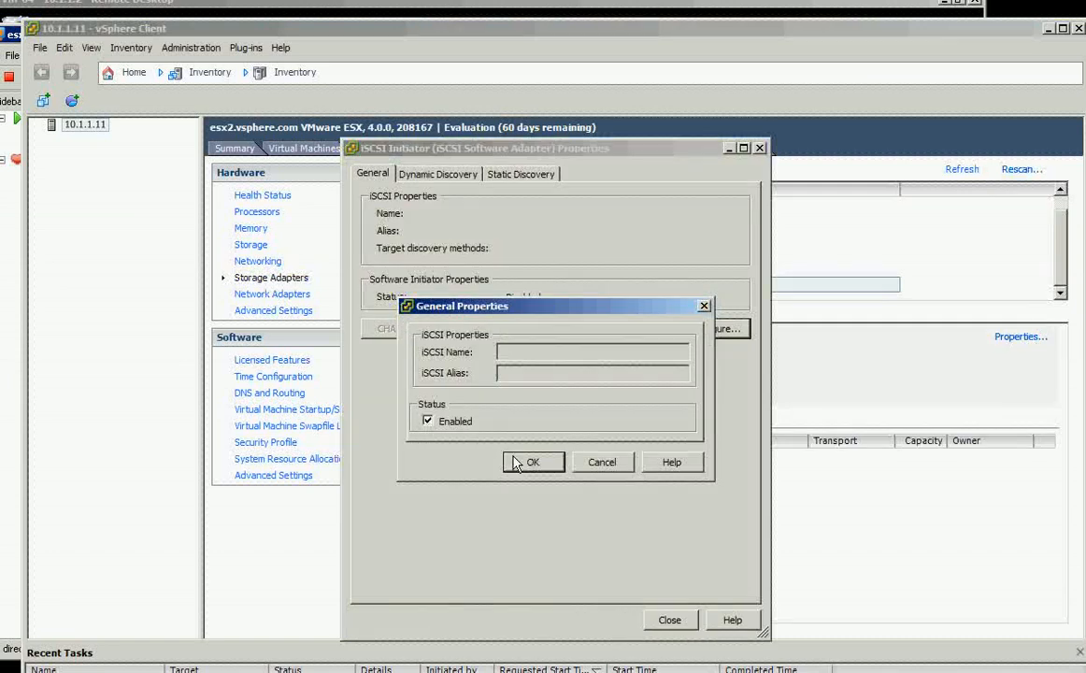
left_click(532, 462)
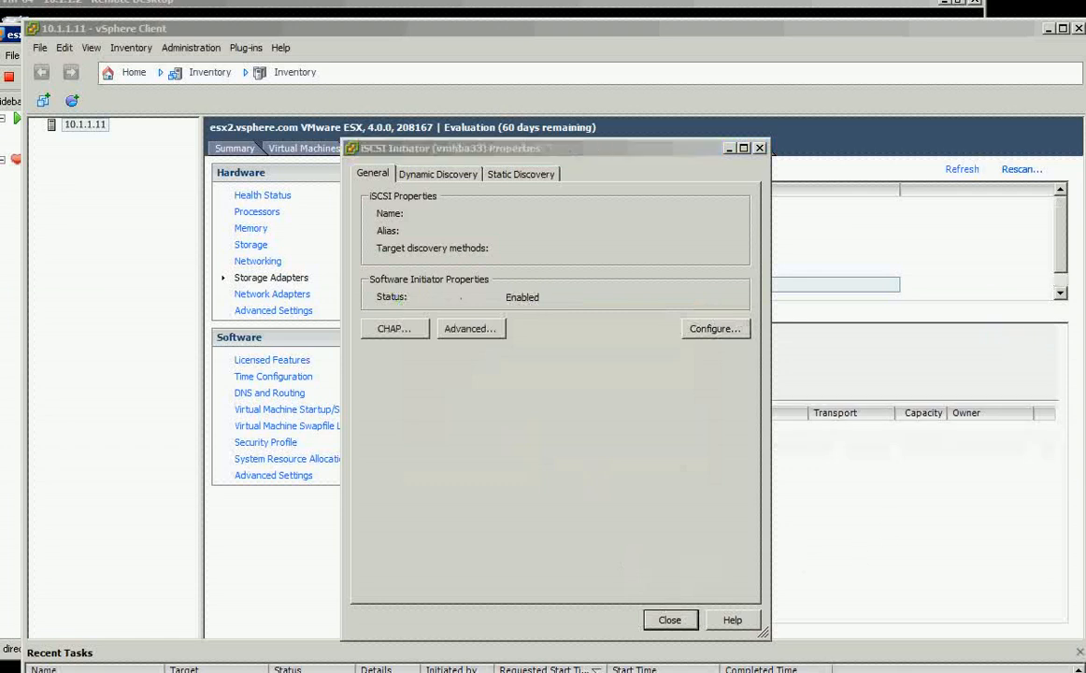
left_click(670, 621)
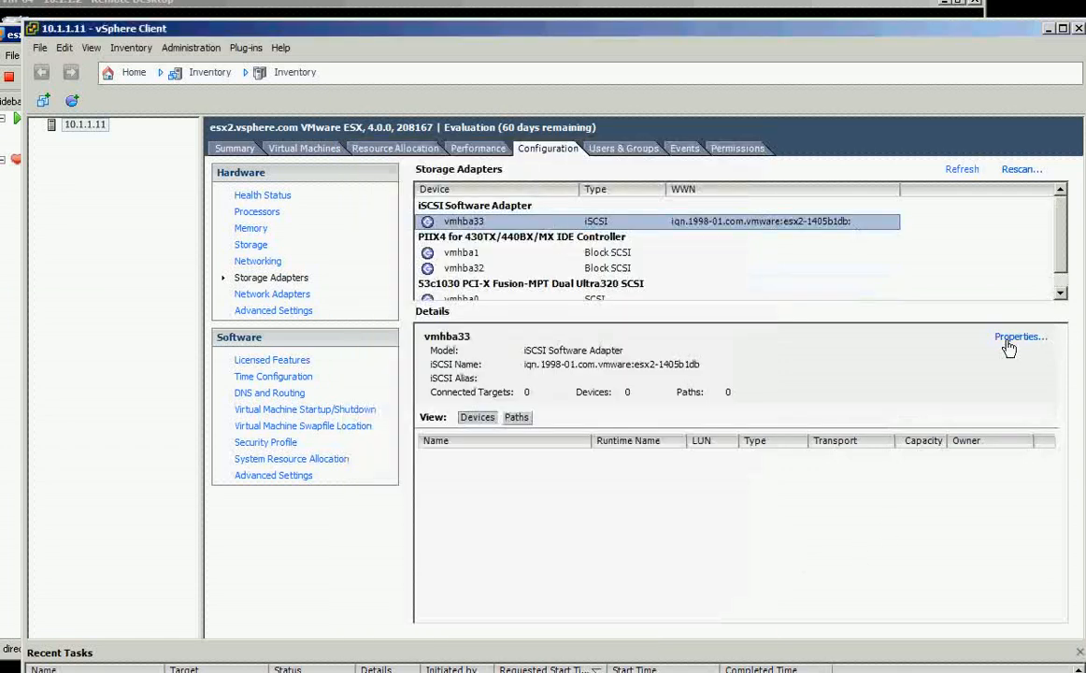
left_click(1019, 336)
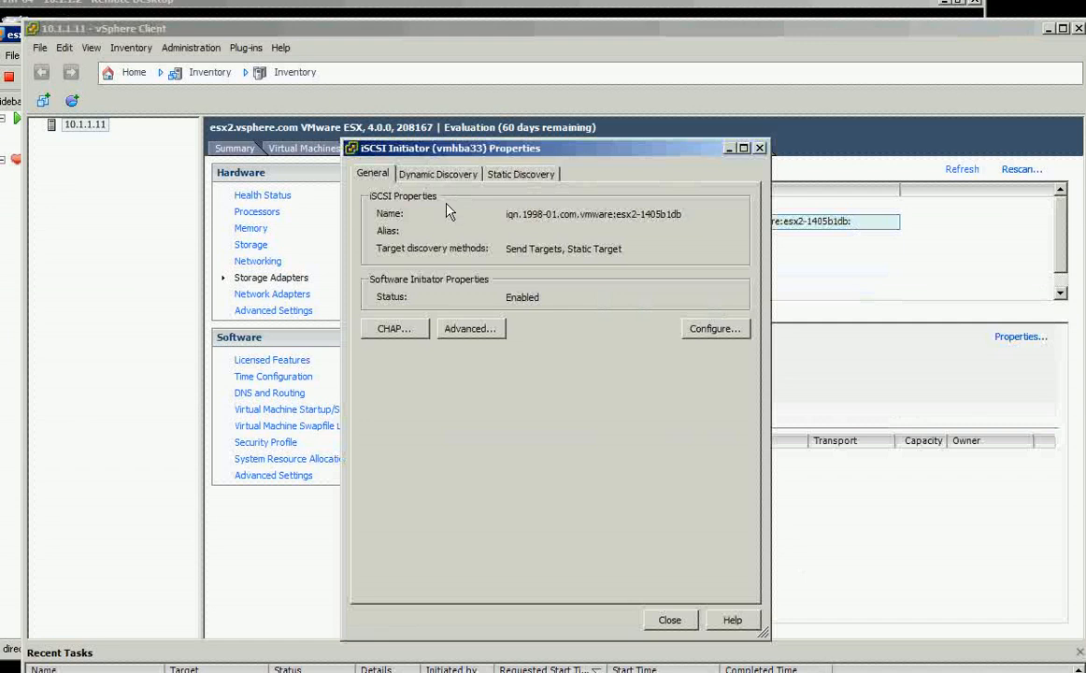
Add static target 172.1.1.10:3260, iqn.2006-01.com.openfiler:tsn.a31aef802980, under Static Discovery.
left_click(520, 172)
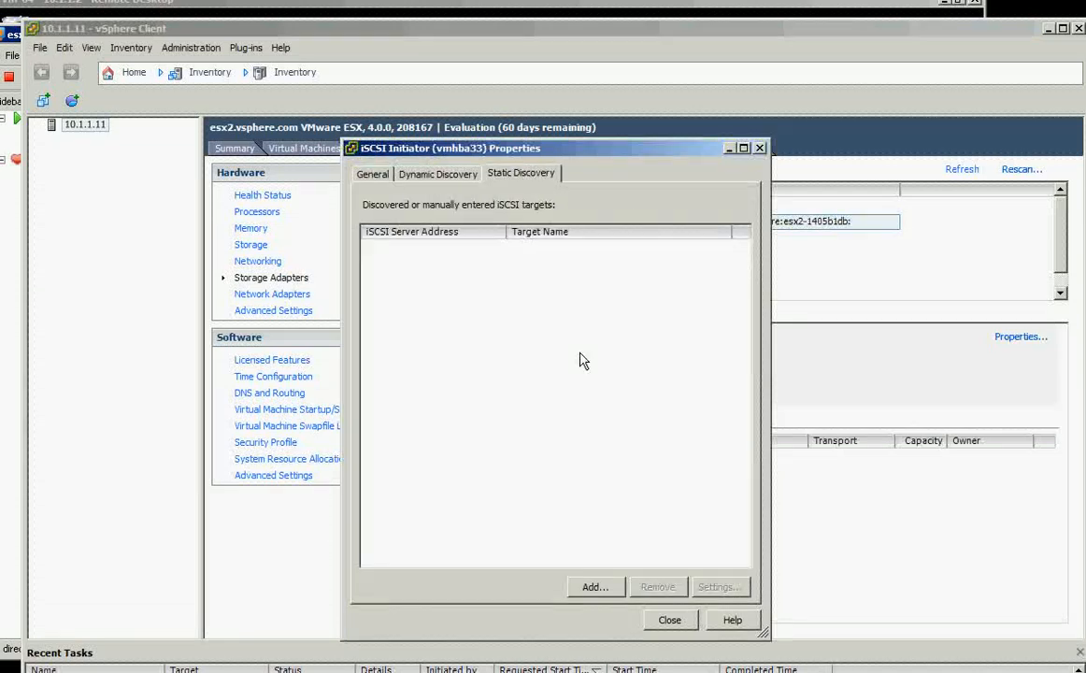
left_click(594, 587)
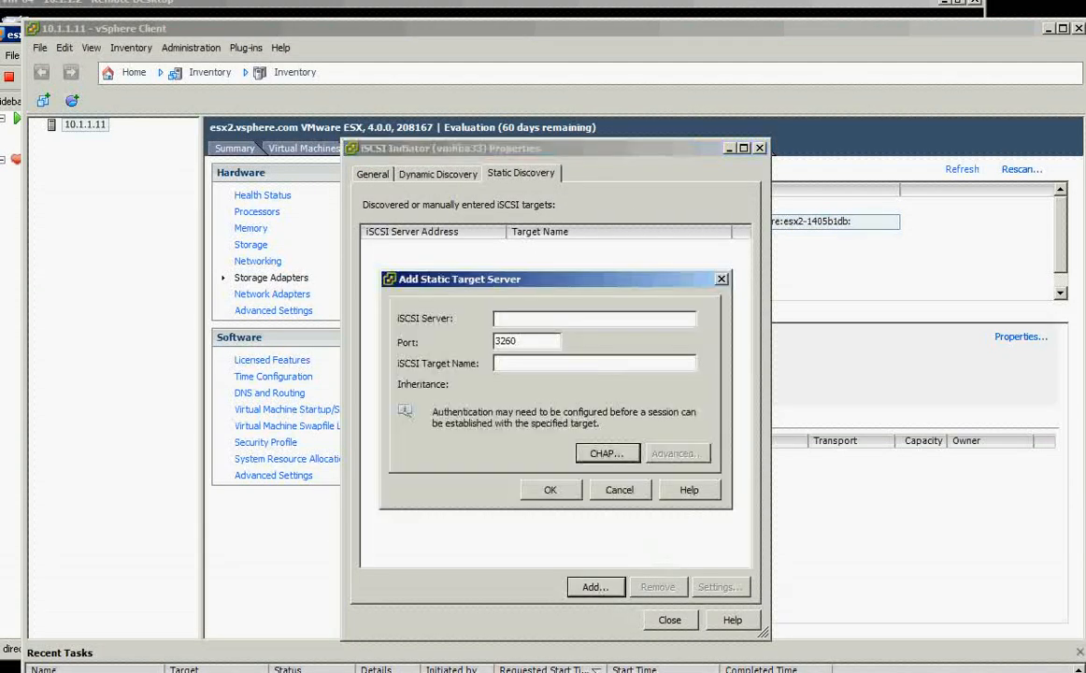
type("iqn.2006-01.com.openfiler:tsn.a31aef802980")
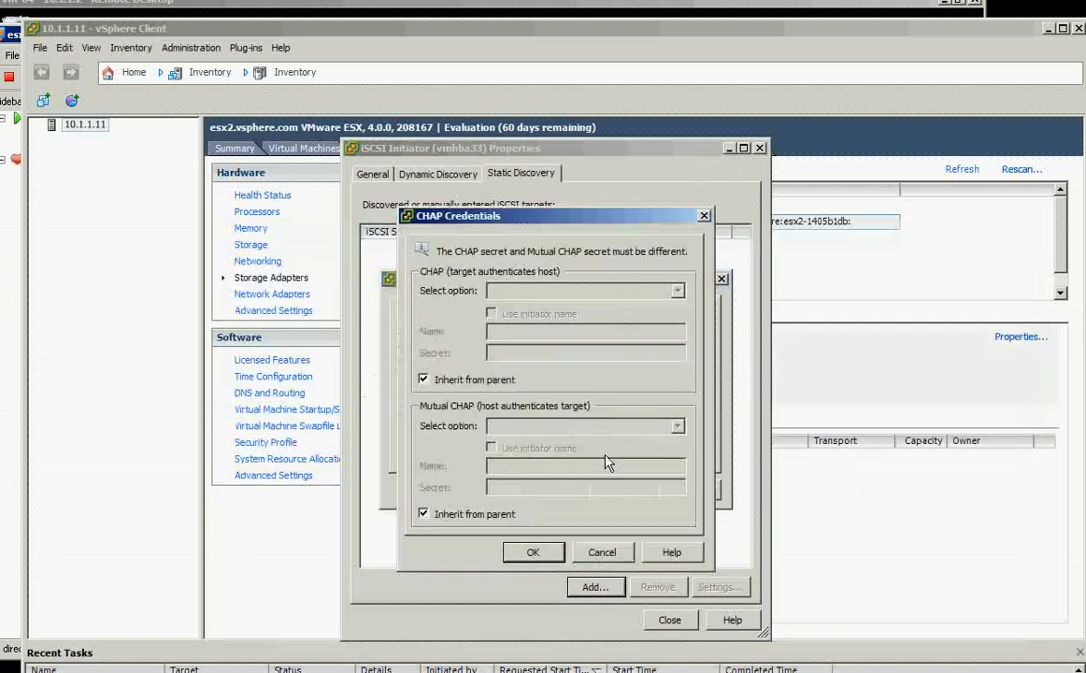
left_click(423, 380)
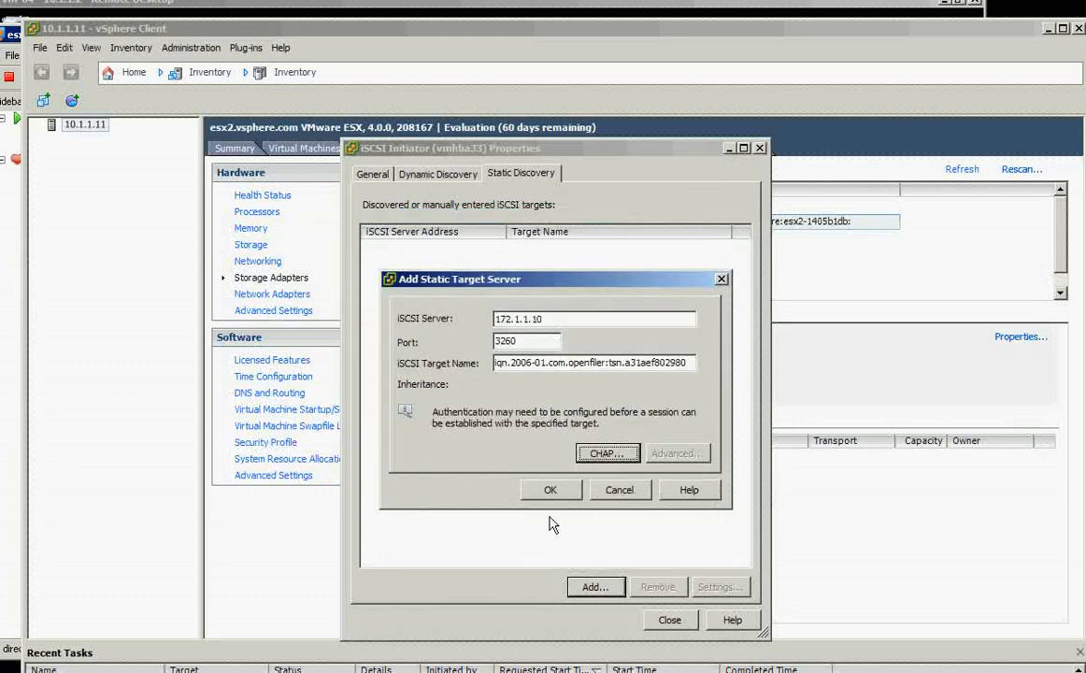
left_click(550, 489)
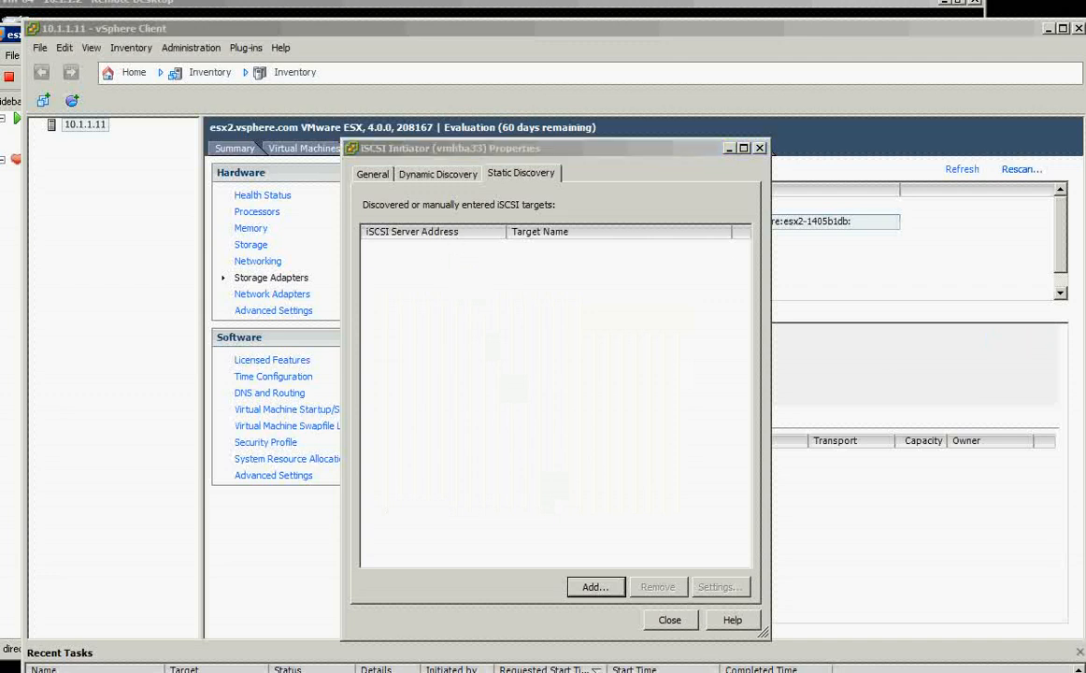
left_click(669, 620)
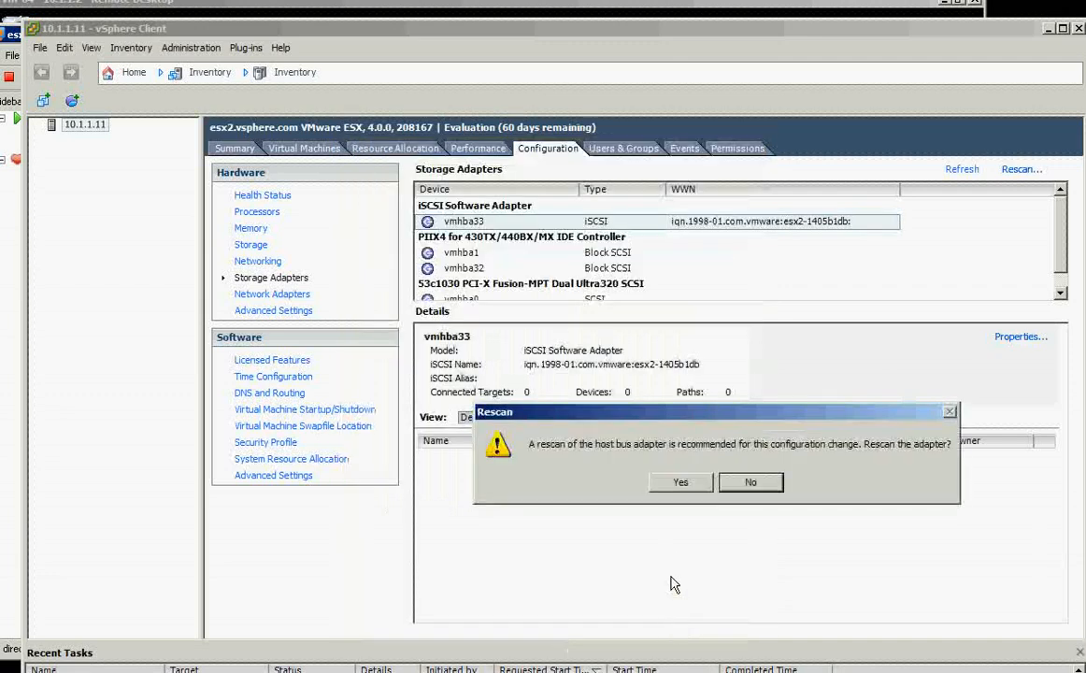
Answer the rescan prompt, then in Openfiler's Network ACL set esx2's access to Allow.
left_click(750, 483)
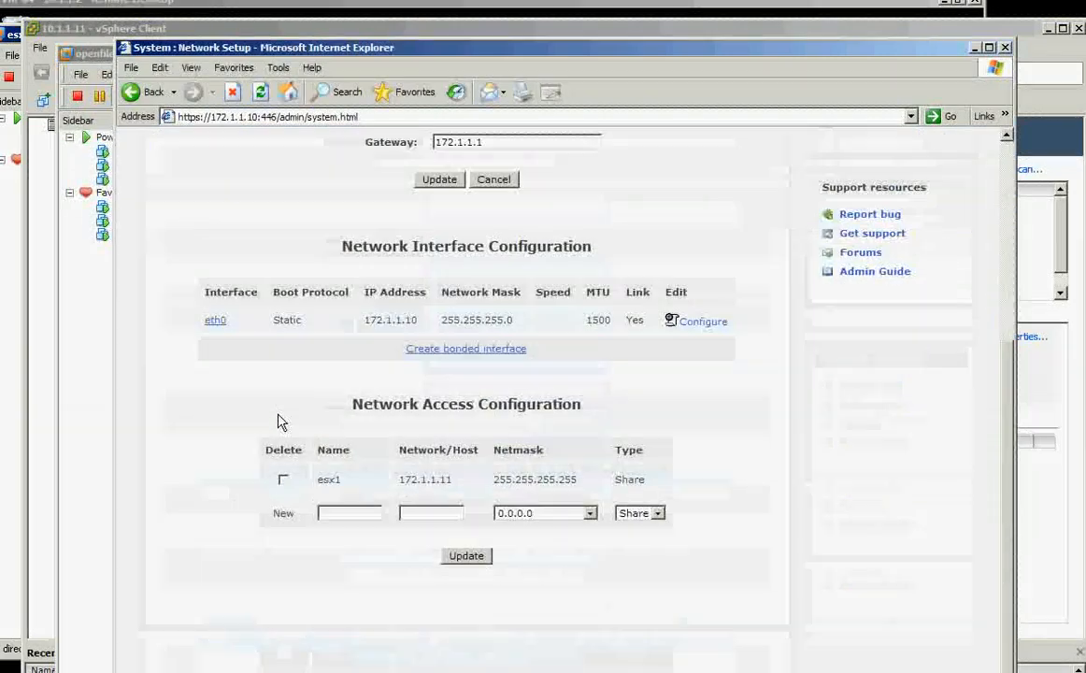
left_click(348, 512)
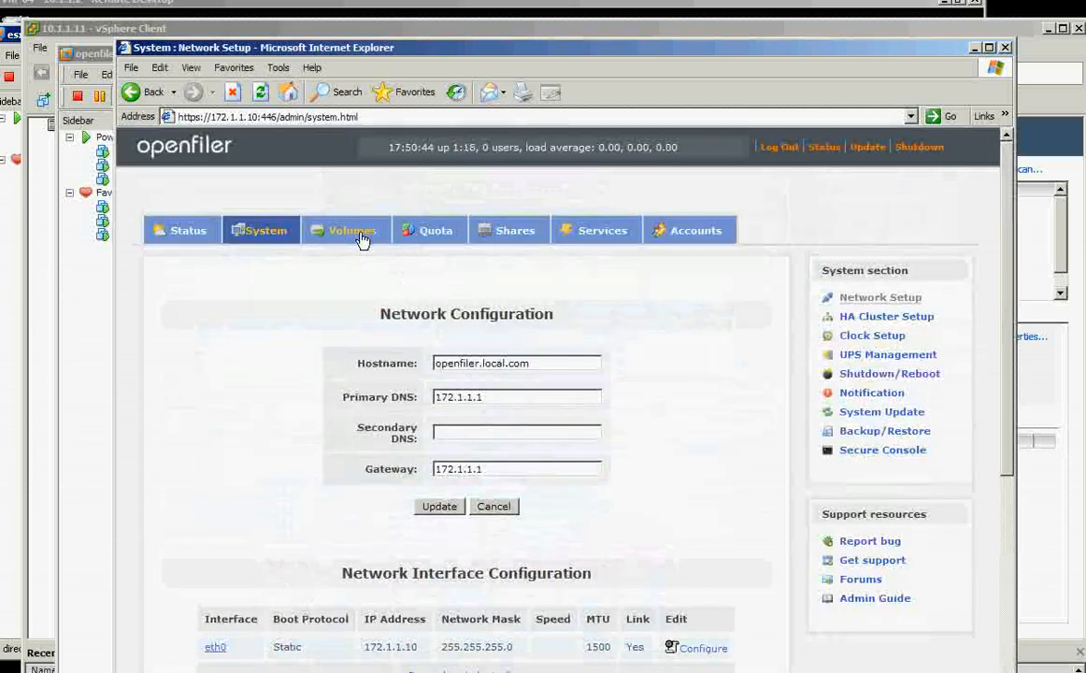
left_click(352, 230)
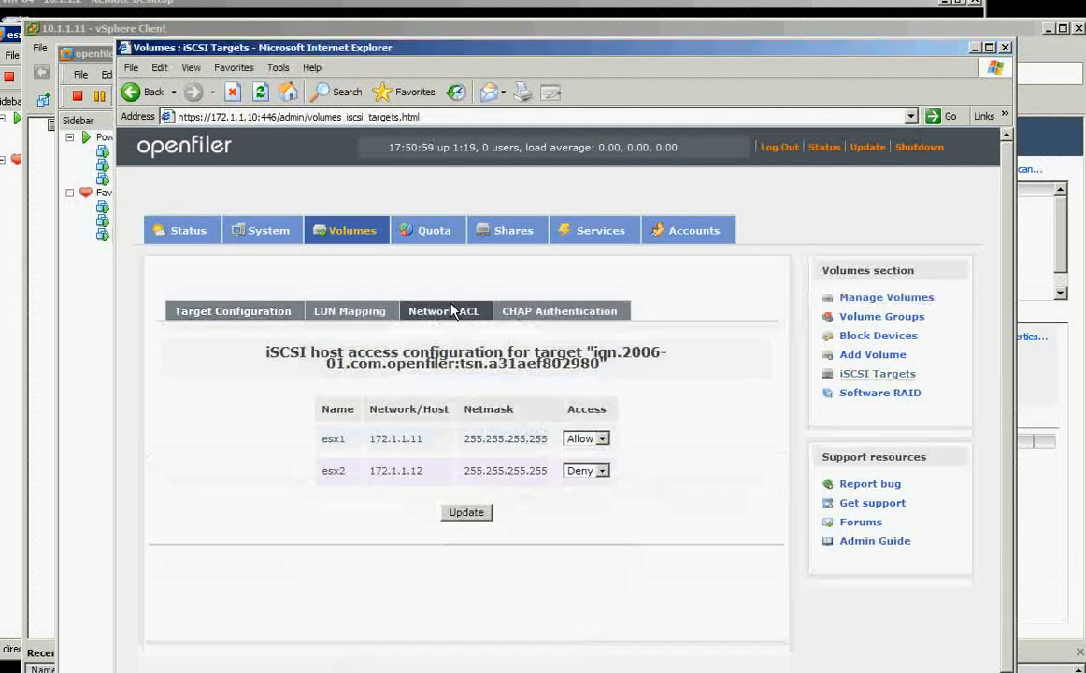
left_click(588, 471)
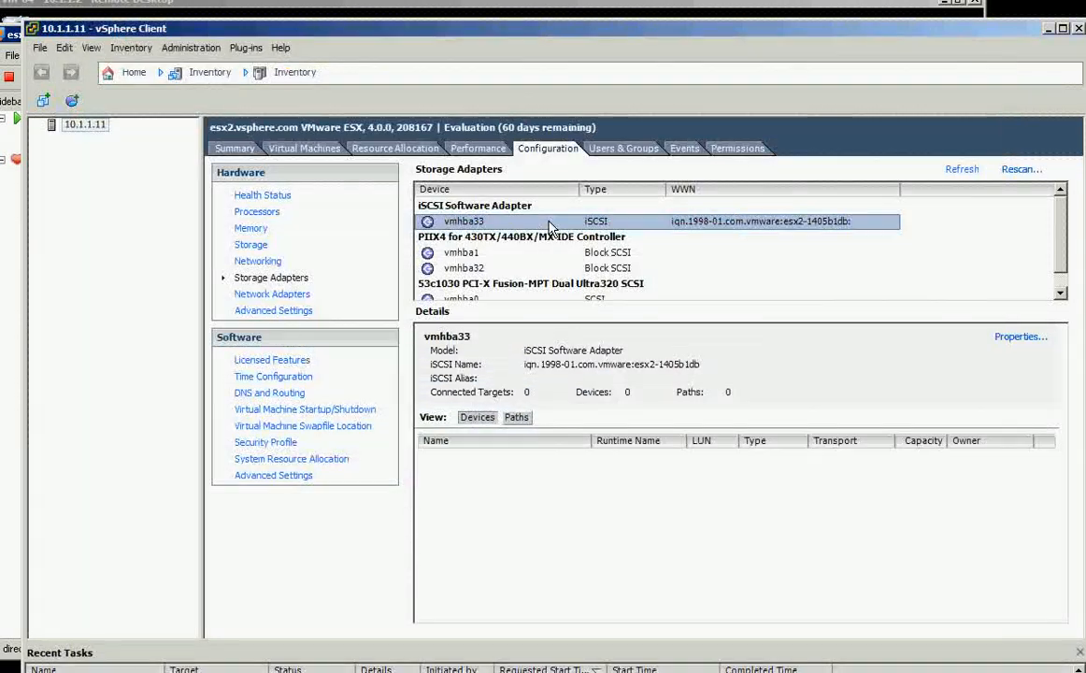
Rescan esx2's storage adapters so vmhba33 finds the Openfiler disk, then view its datastores.
left_click(1021, 168)
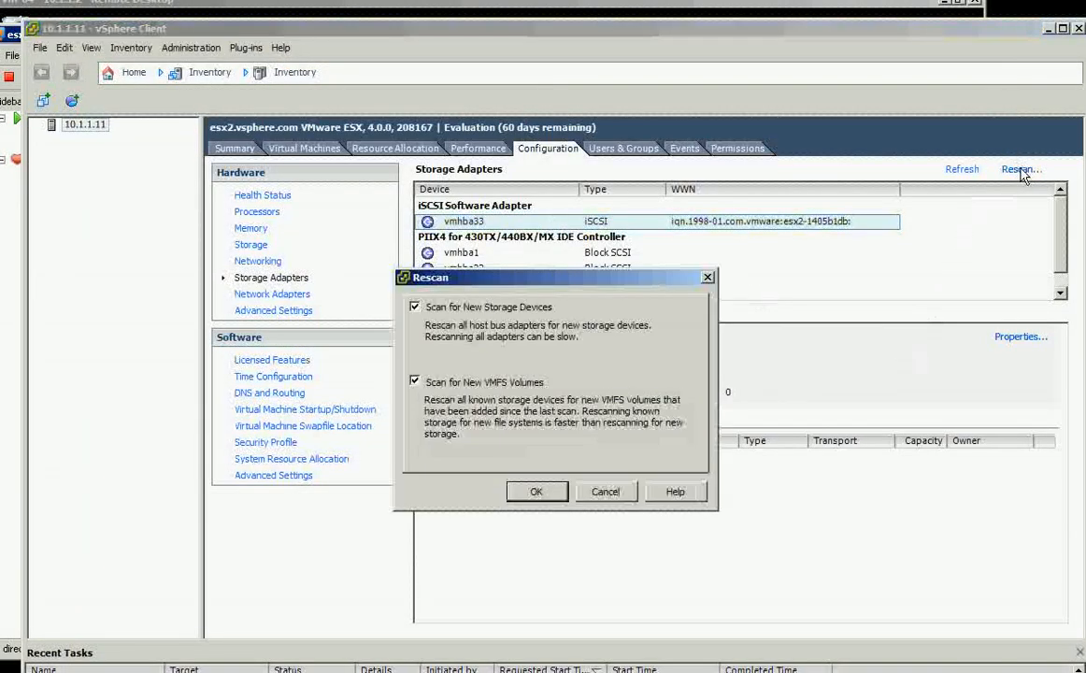
left_click(537, 490)
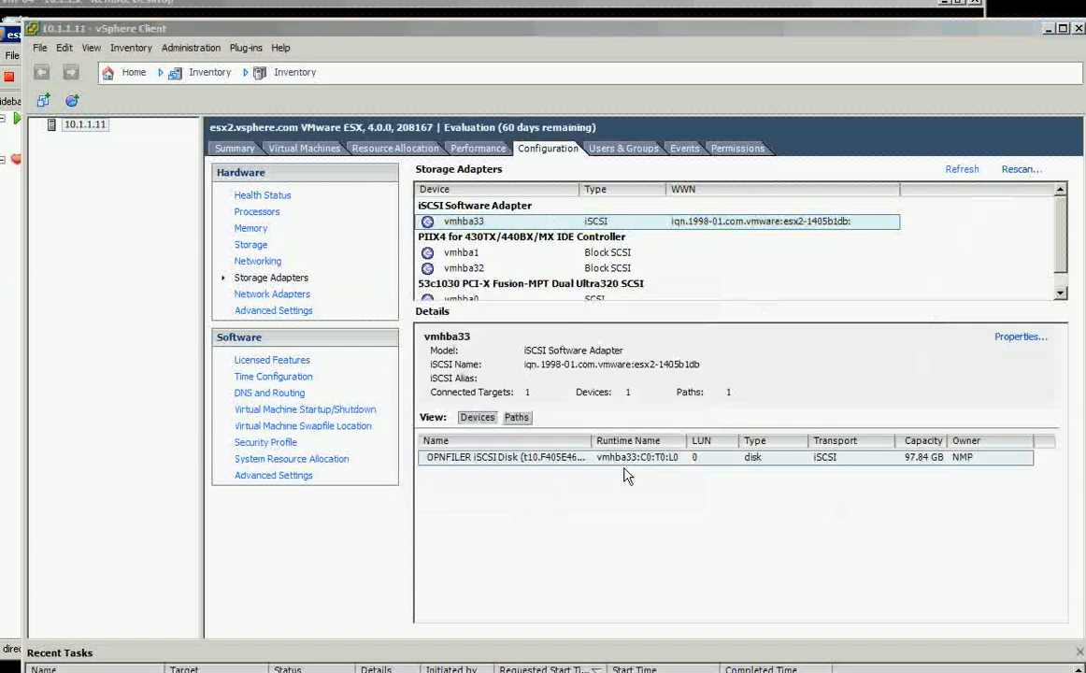
left_click(626, 456)
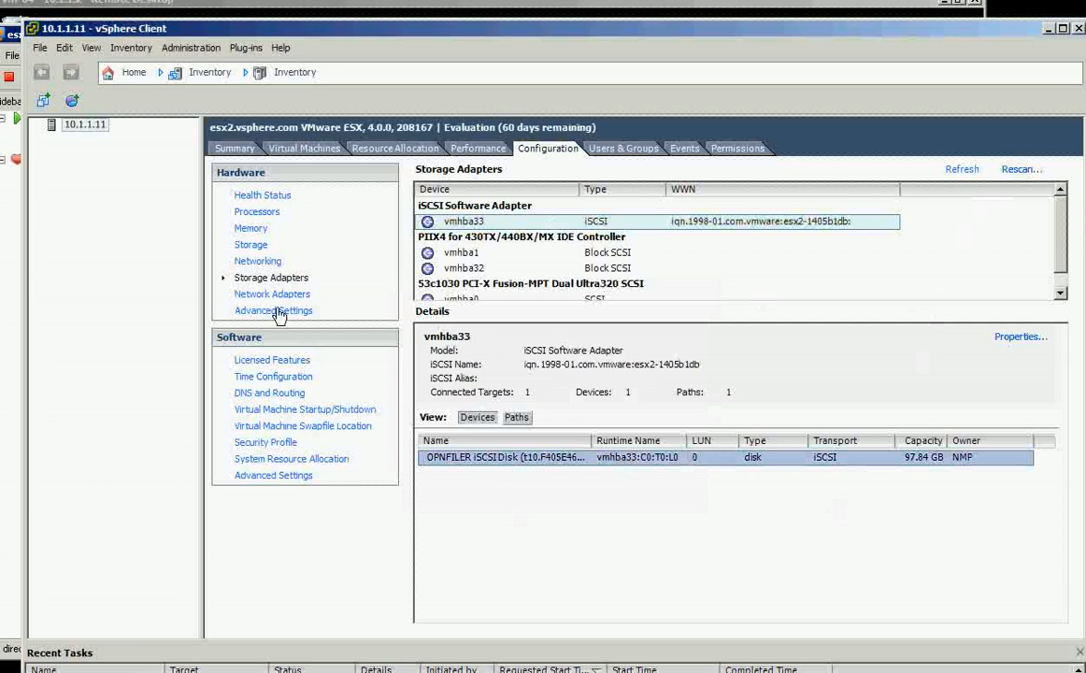
left_click(250, 243)
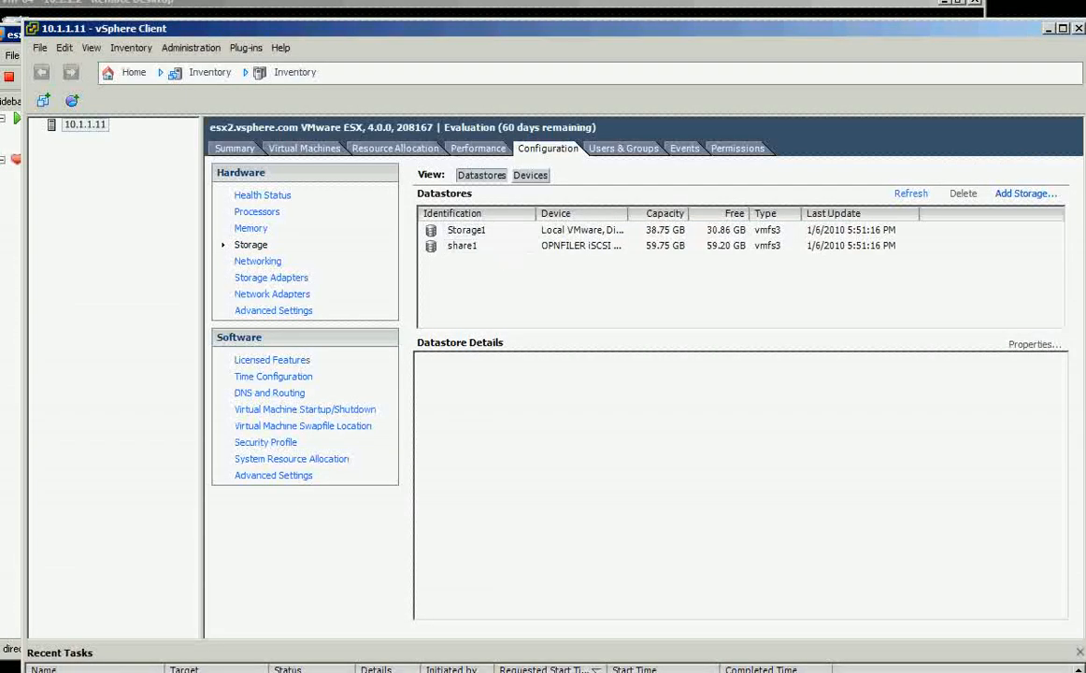
left_click(258, 262)
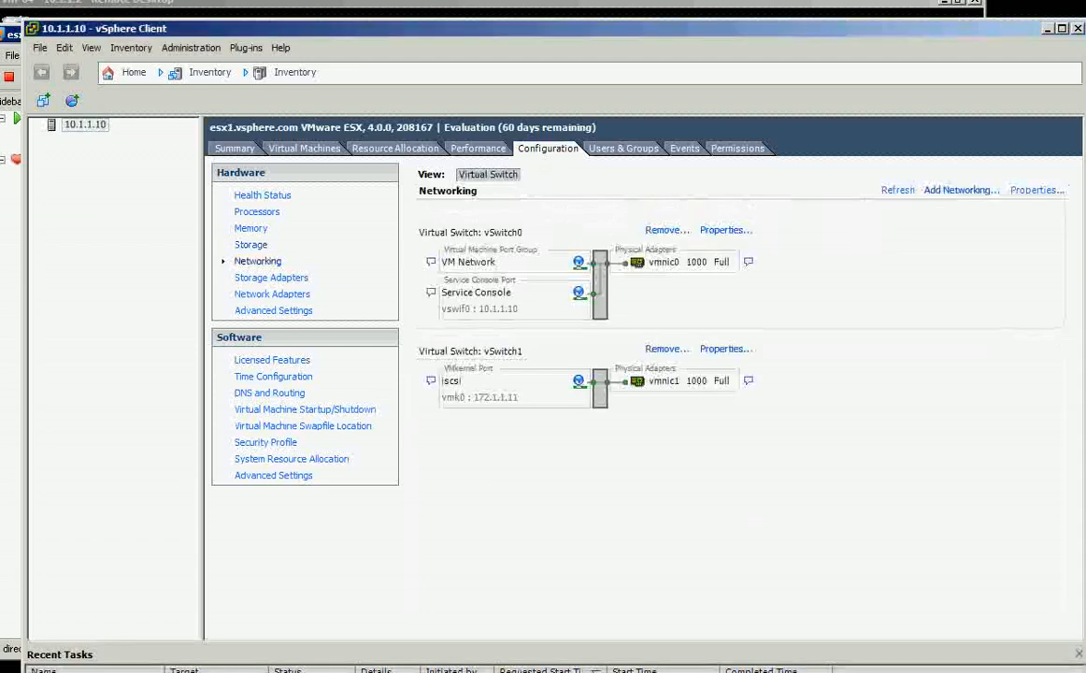
left_click(250, 243)
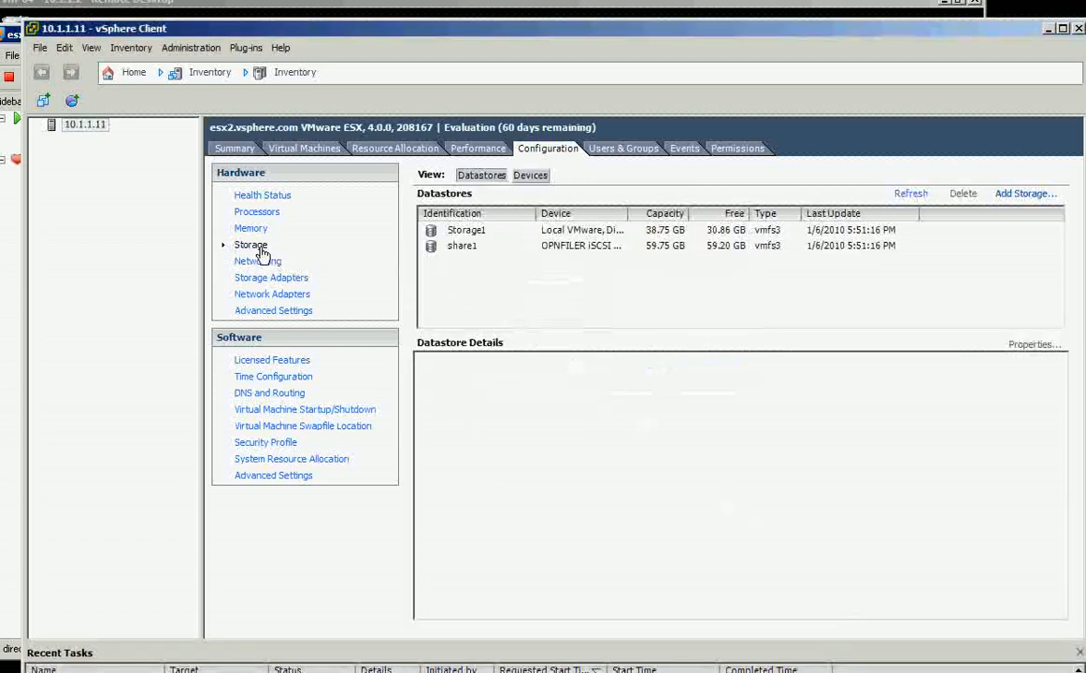
mouse_move(270, 288)
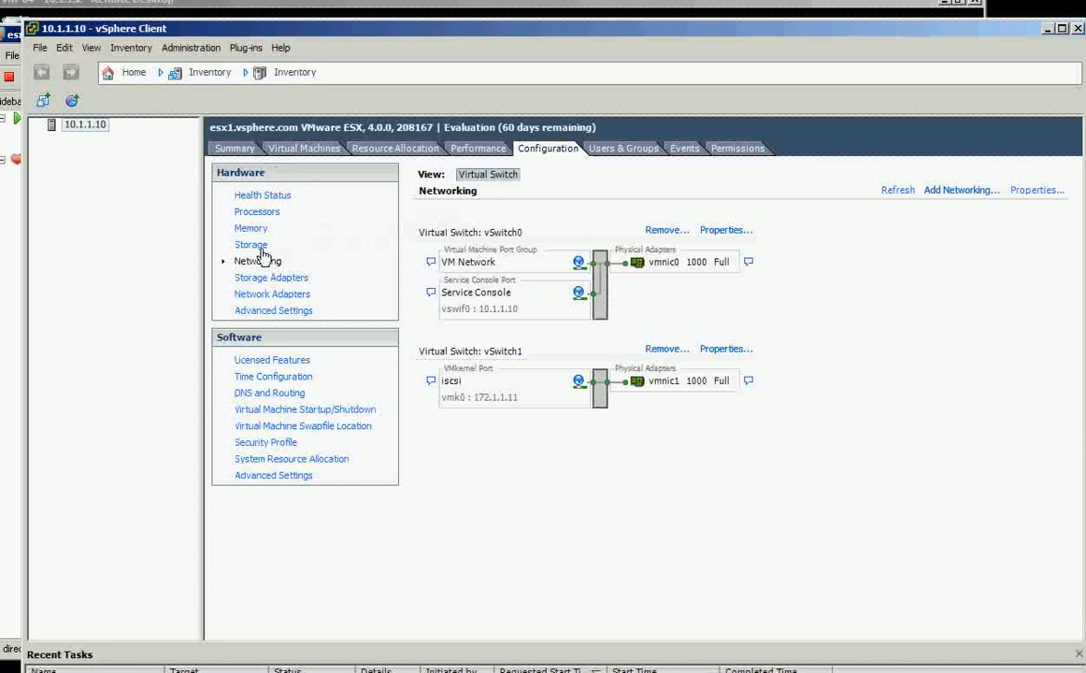
left_click(251, 243)
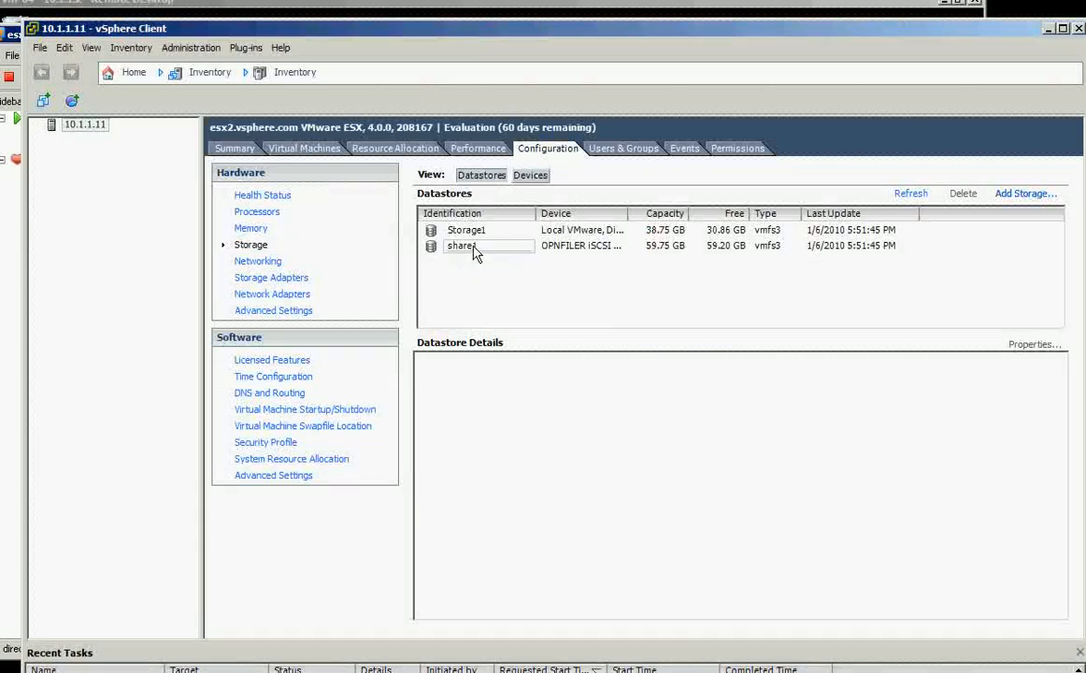
left_click(462, 245)
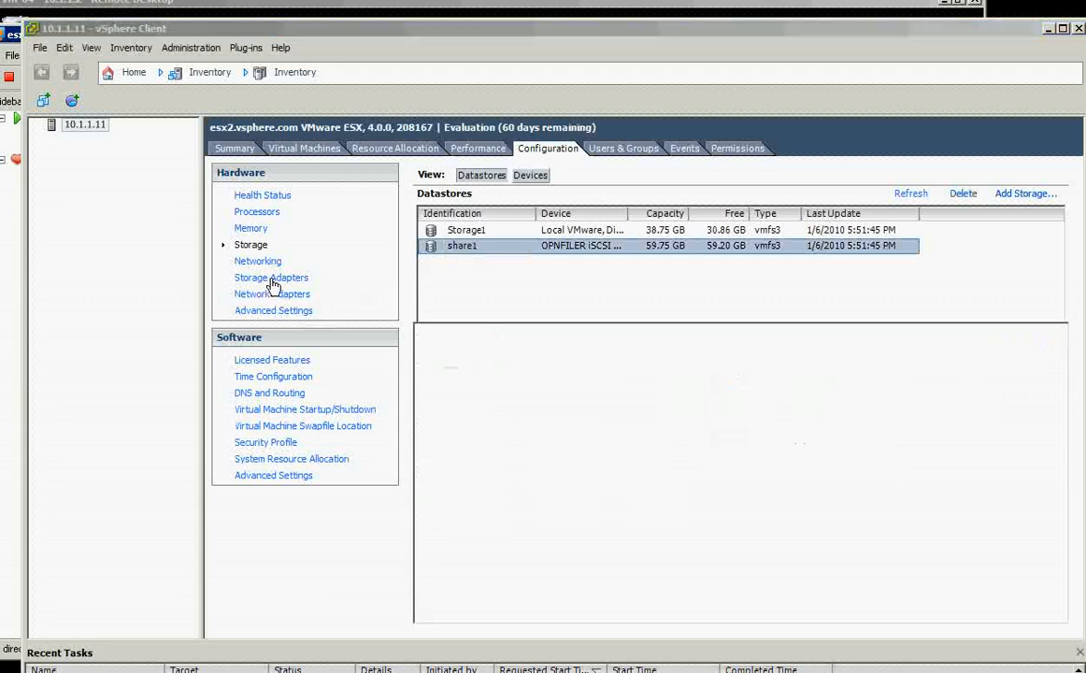
left_click(271, 277)
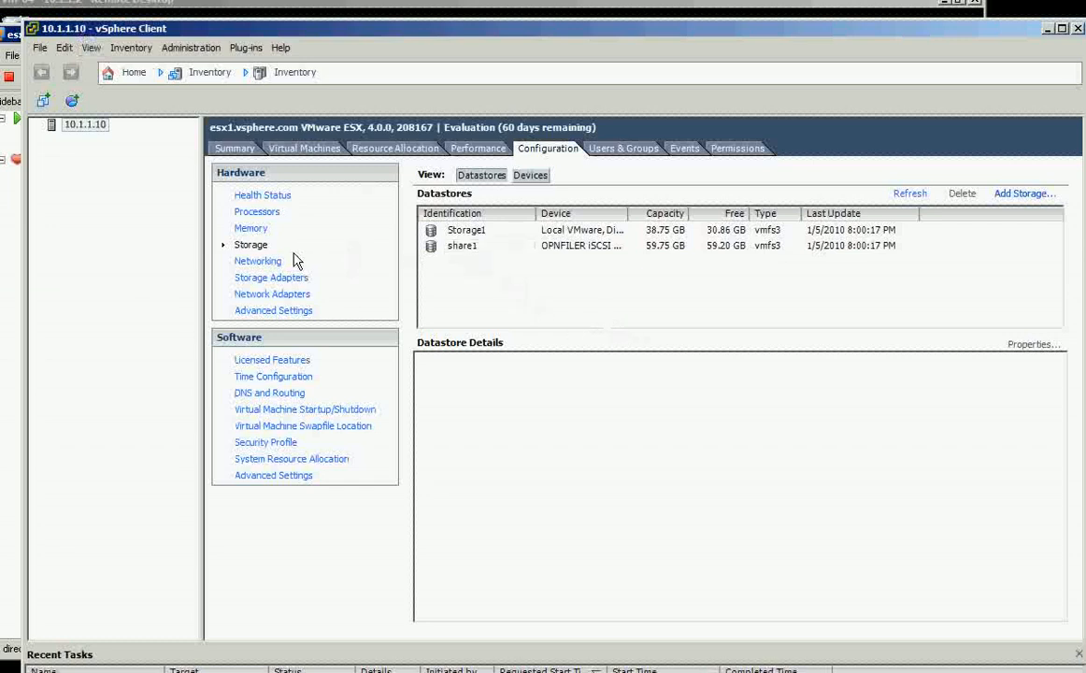
left_click(258, 262)
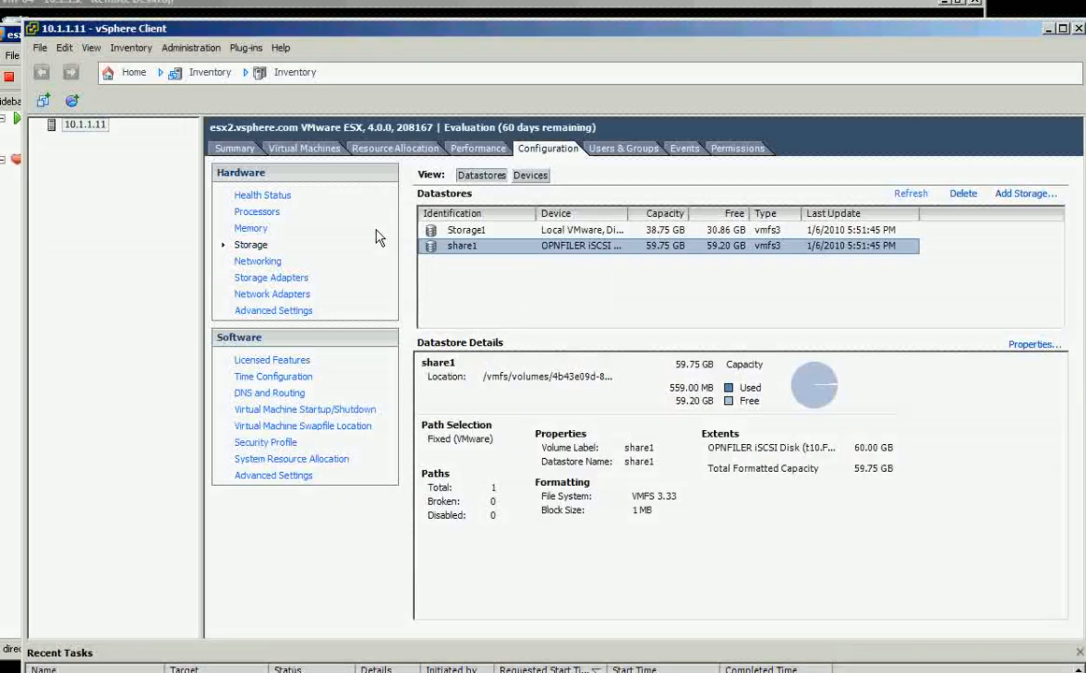
mouse_move(260, 267)
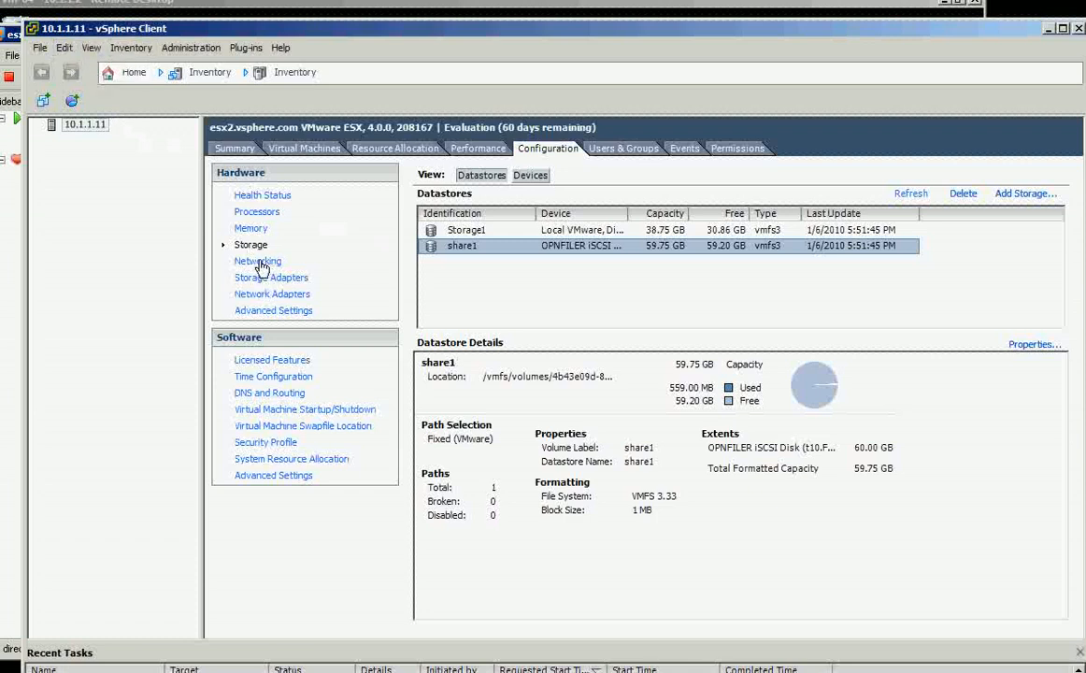
left_click(258, 262)
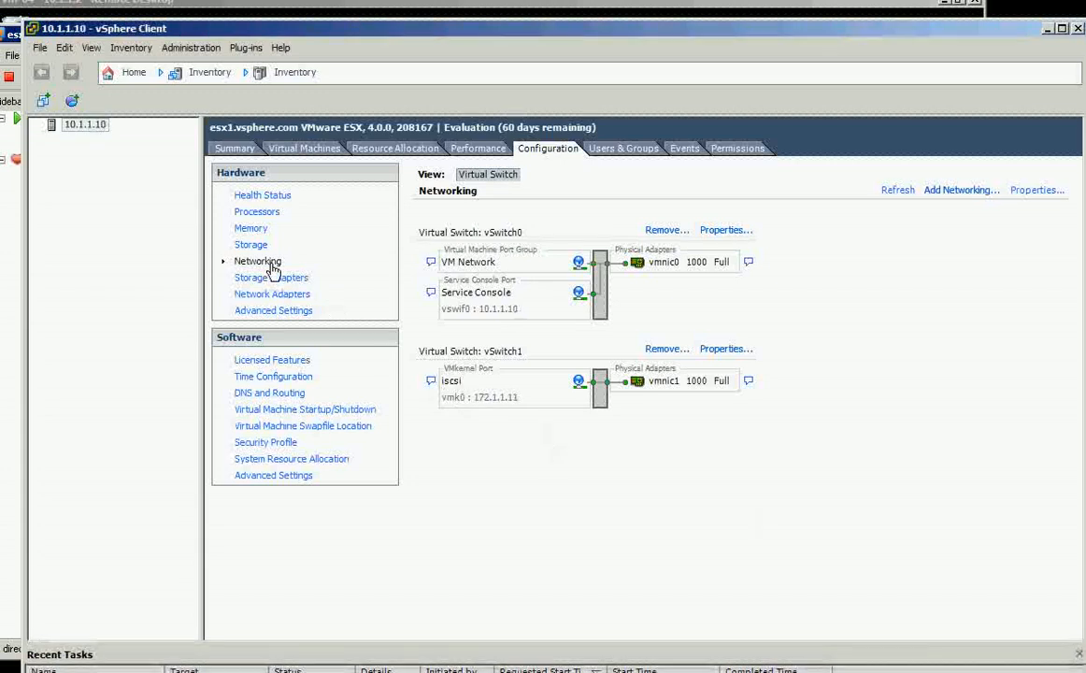
left_click(250, 243)
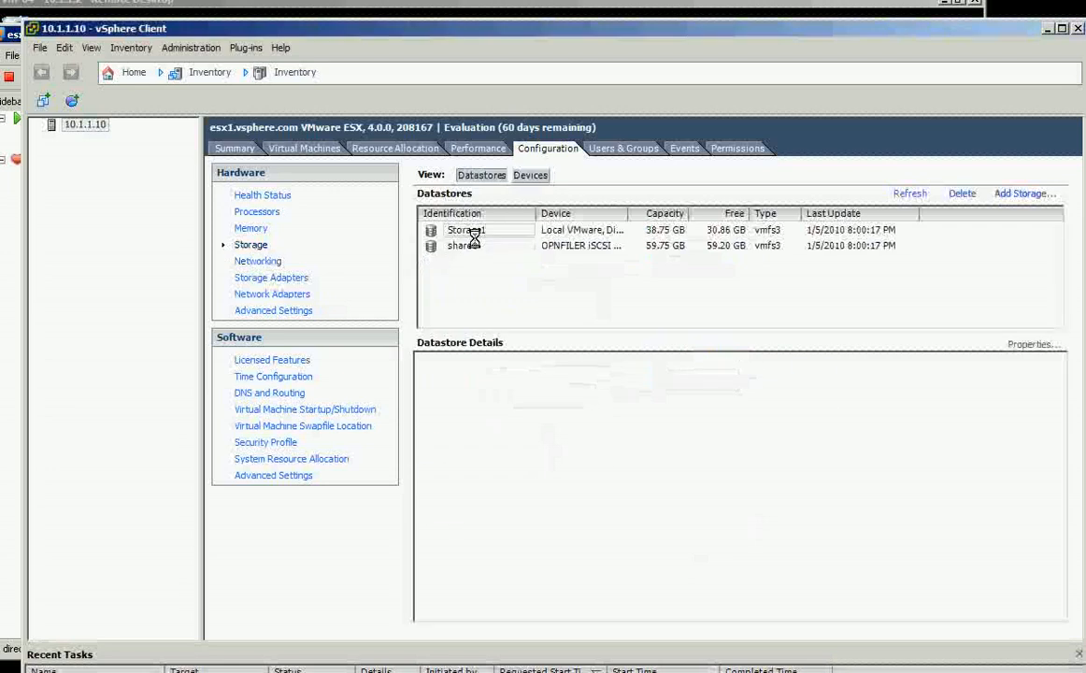
left_click(462, 245)
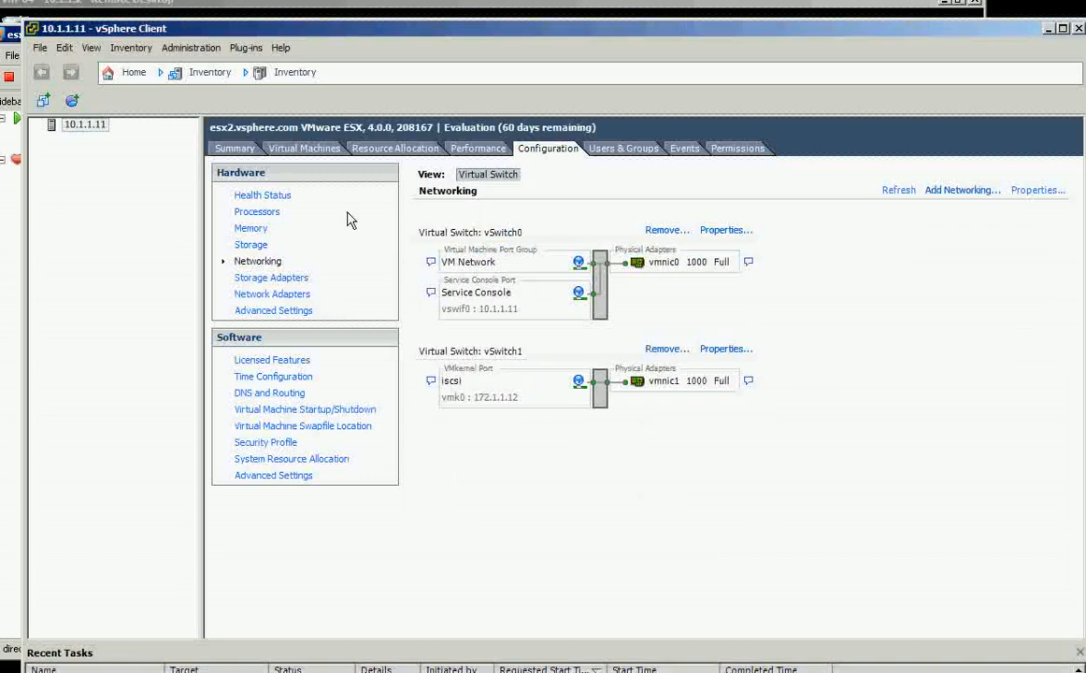
left_click(250, 243)
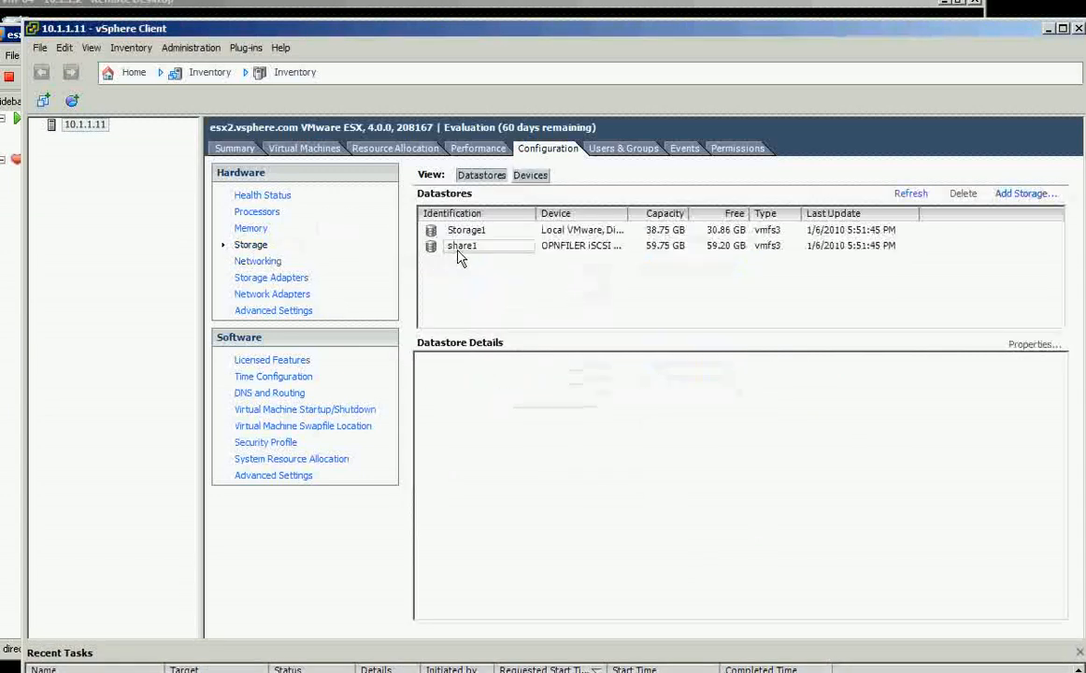
left_click(462, 245)
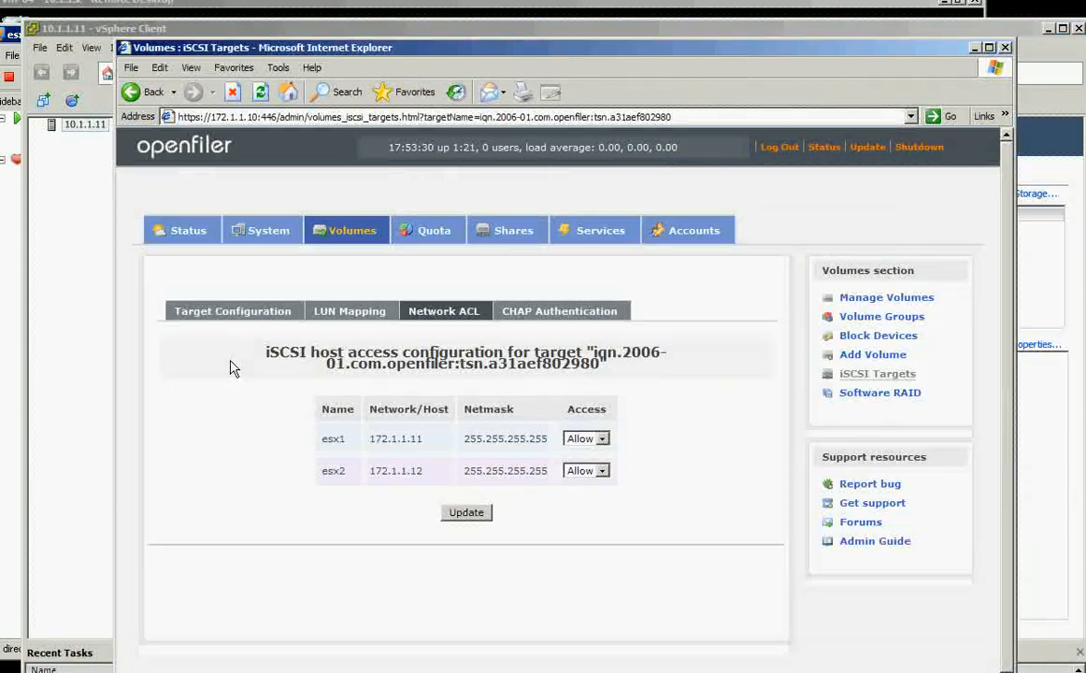
mouse_move(250, 371)
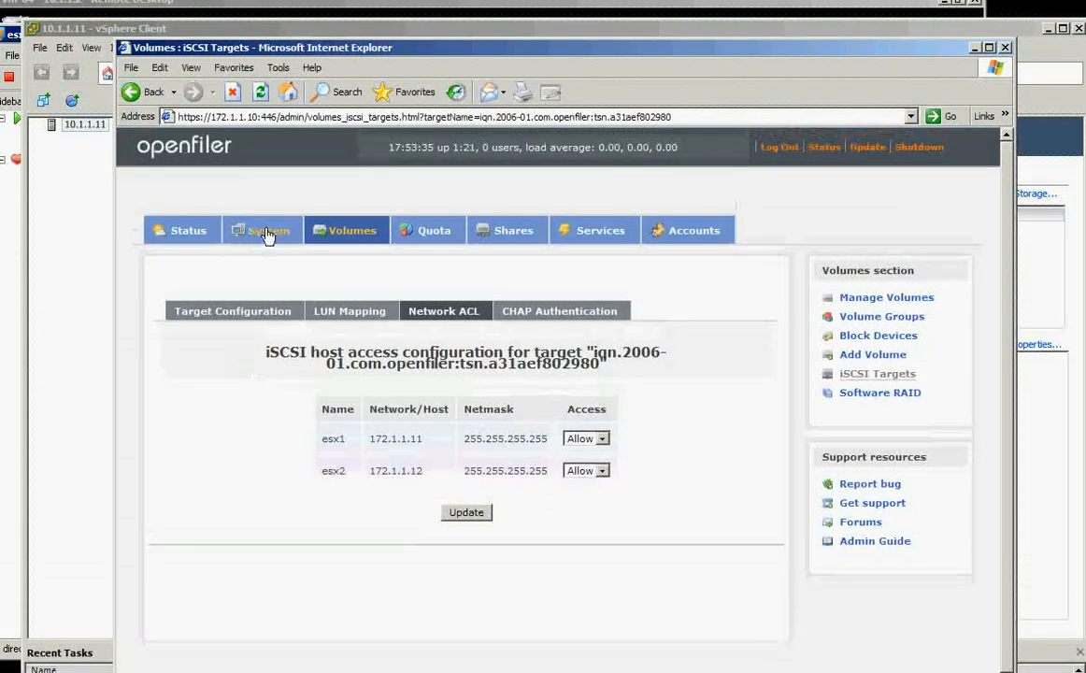
Show Openfiler's System network configuration page.
left_click(265, 230)
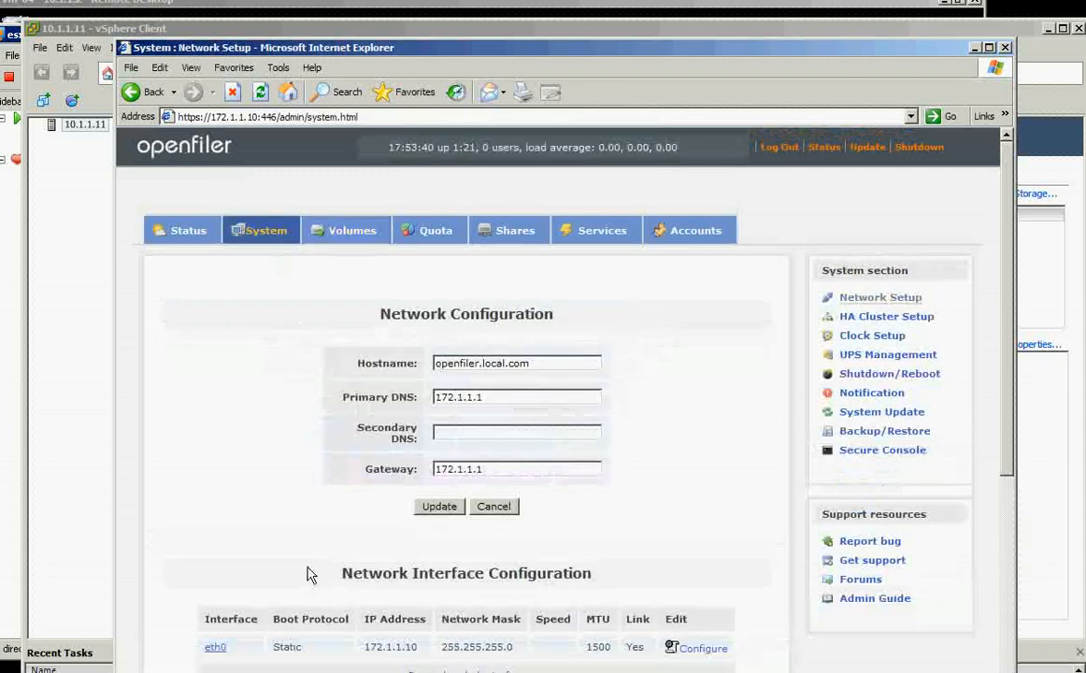